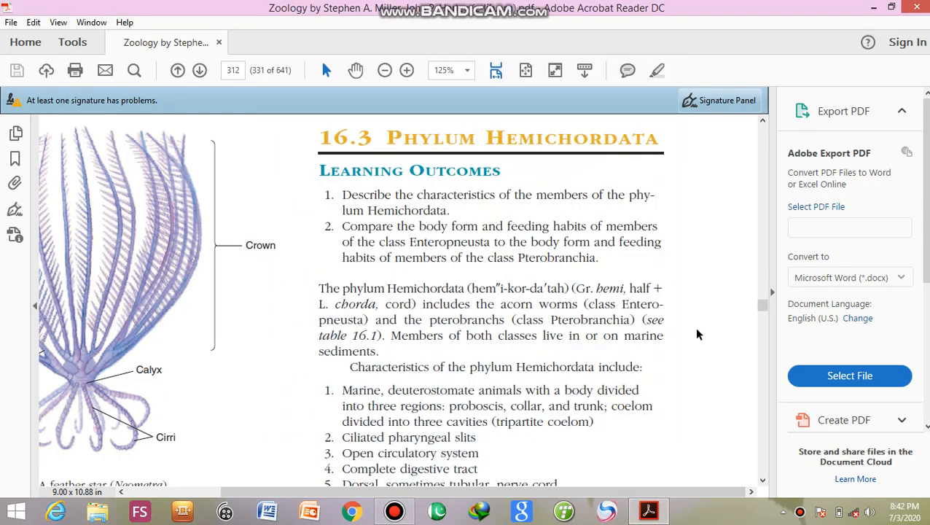
mouse_move(735, 428)
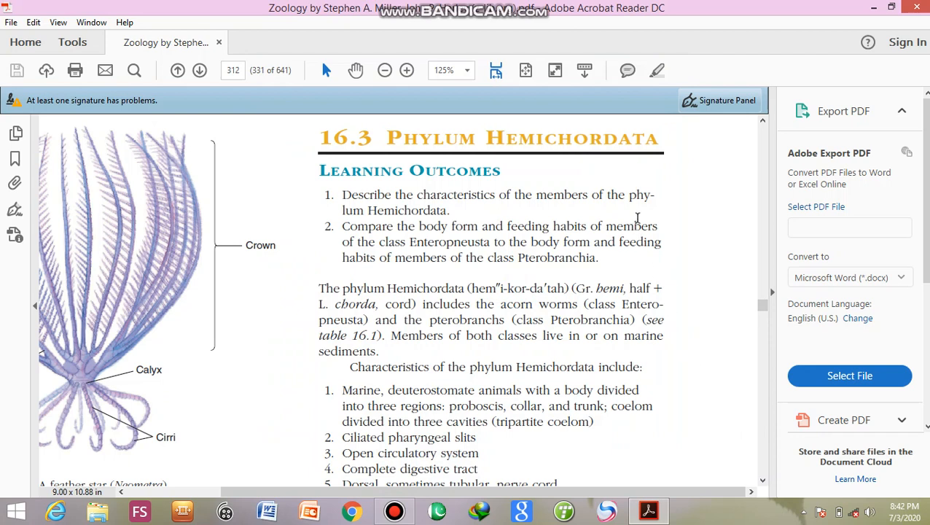
mouse_move(560, 188)
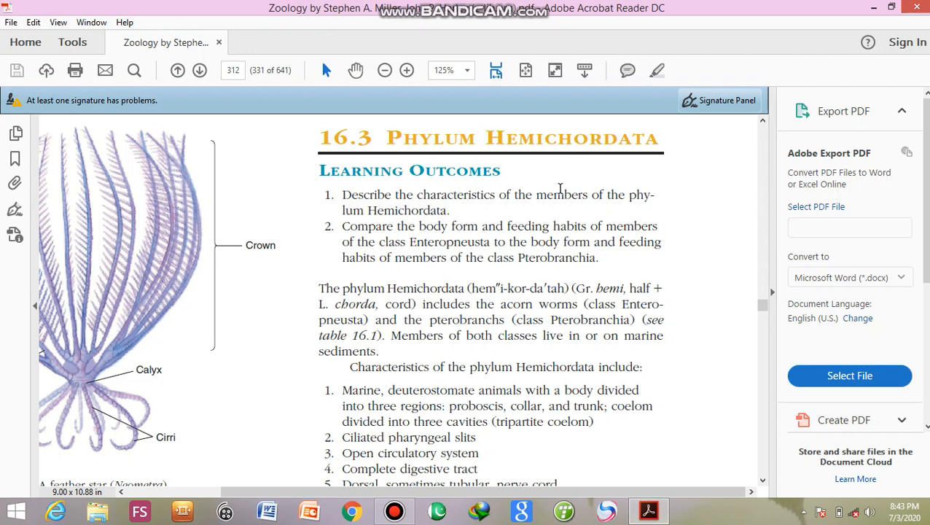
mouse_move(565, 144)
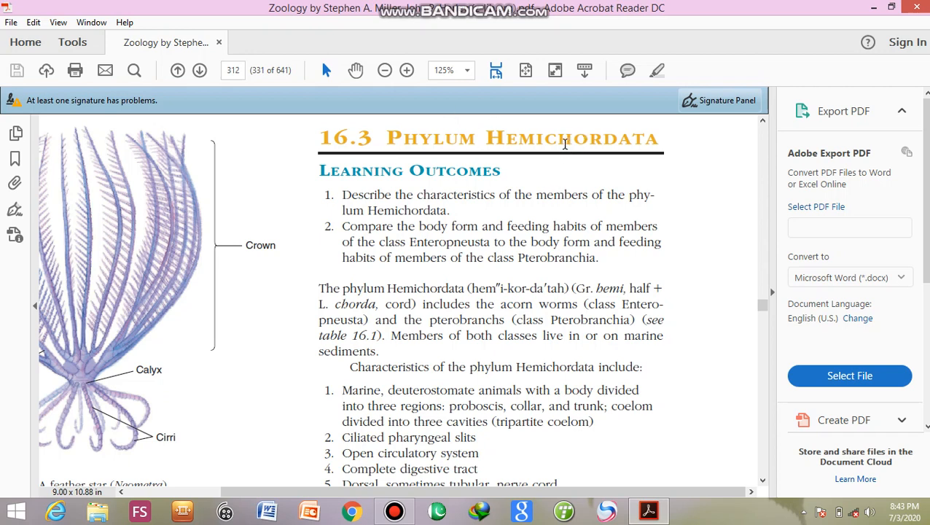
mouse_move(478, 292)
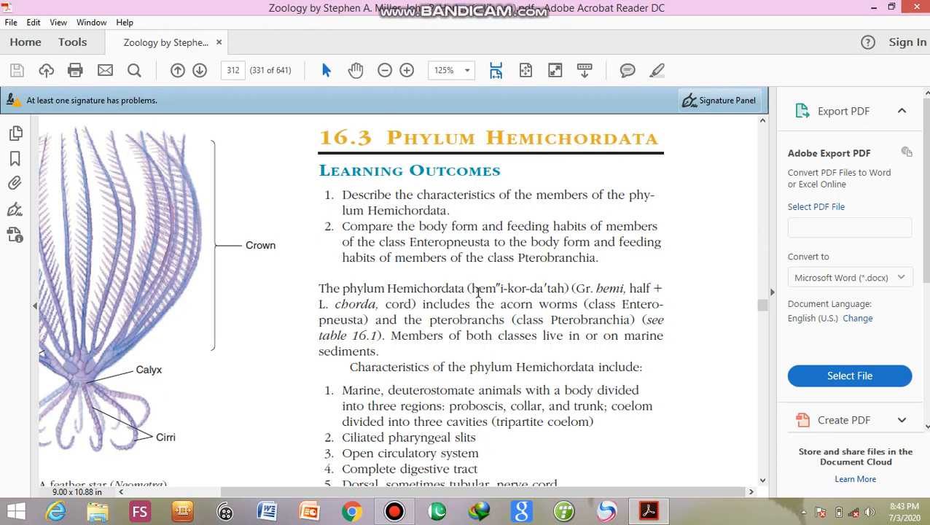
mouse_move(478, 293)
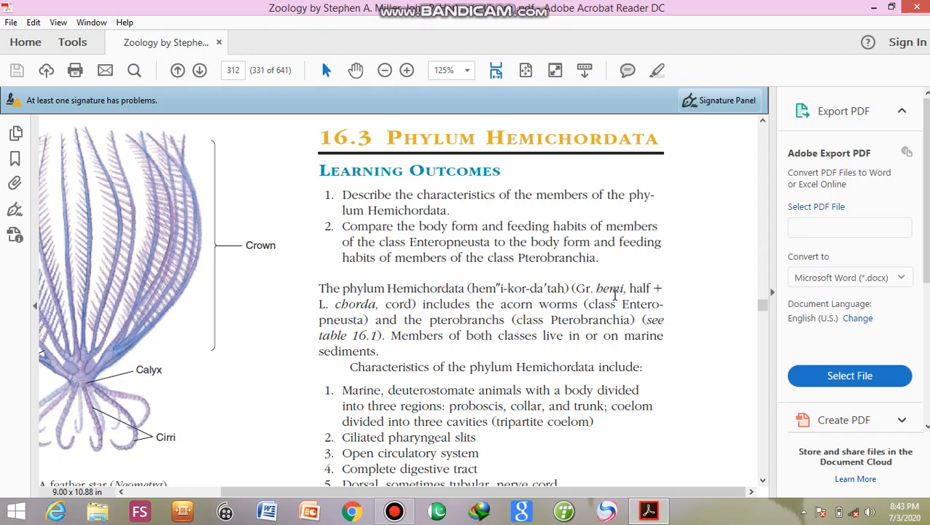
mouse_move(327, 307)
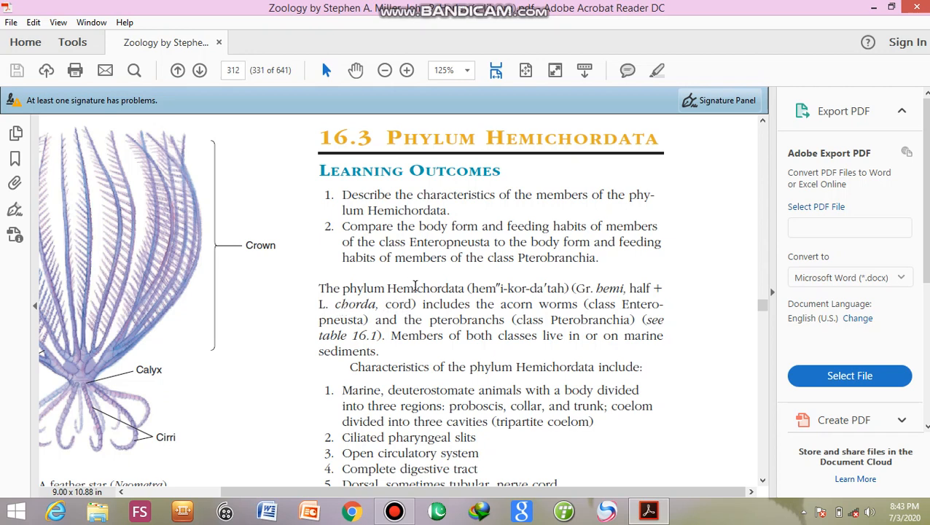
mouse_move(414, 302)
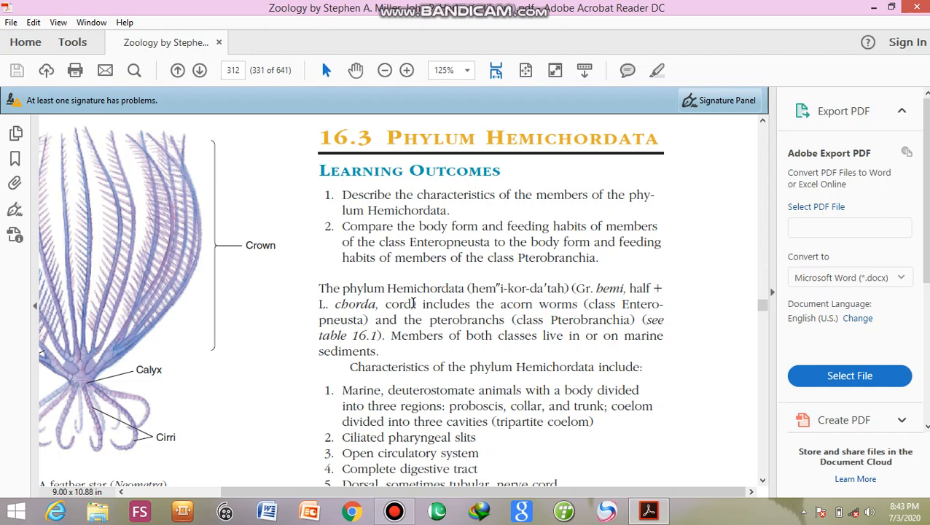
mouse_move(437, 298)
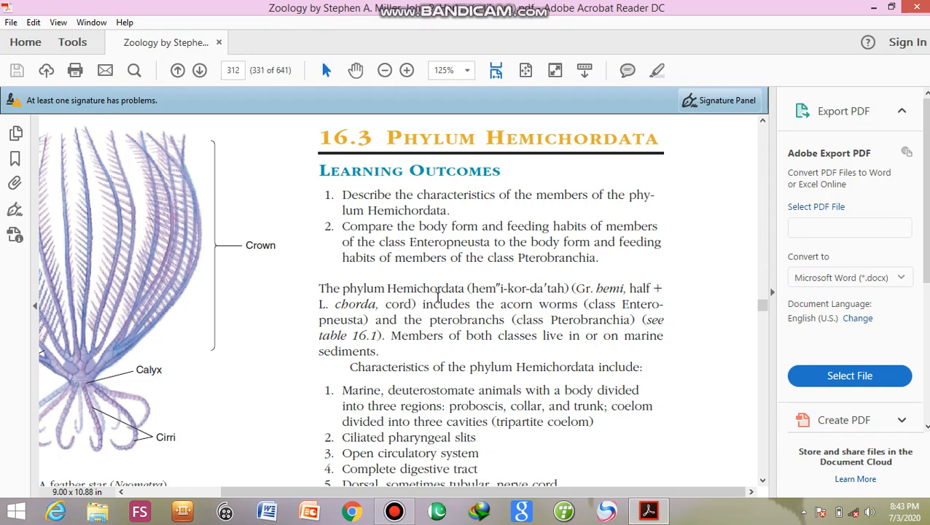
mouse_move(537, 301)
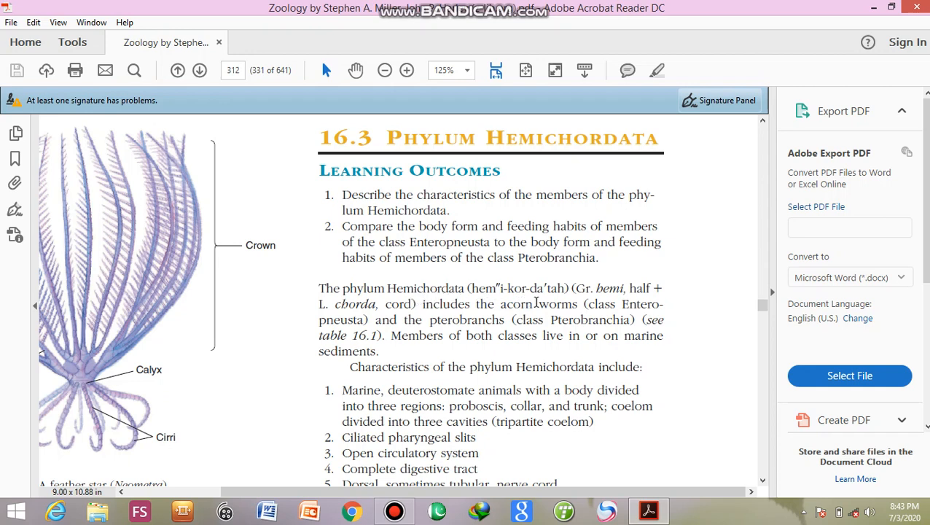
mouse_move(590, 312)
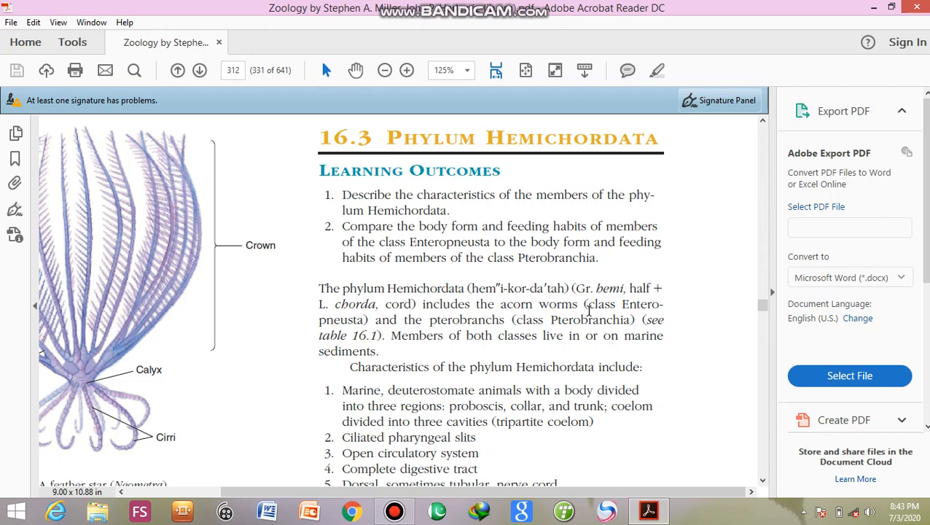
mouse_move(613, 309)
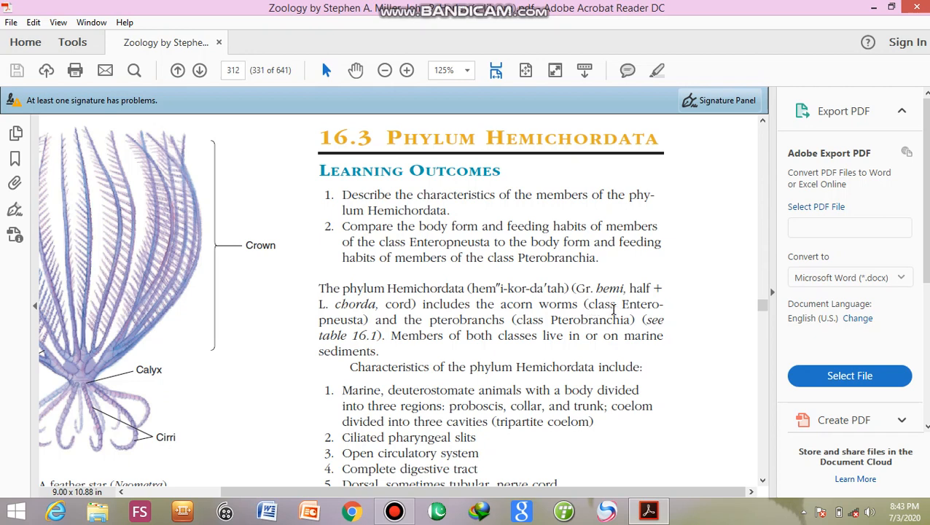
mouse_move(454, 324)
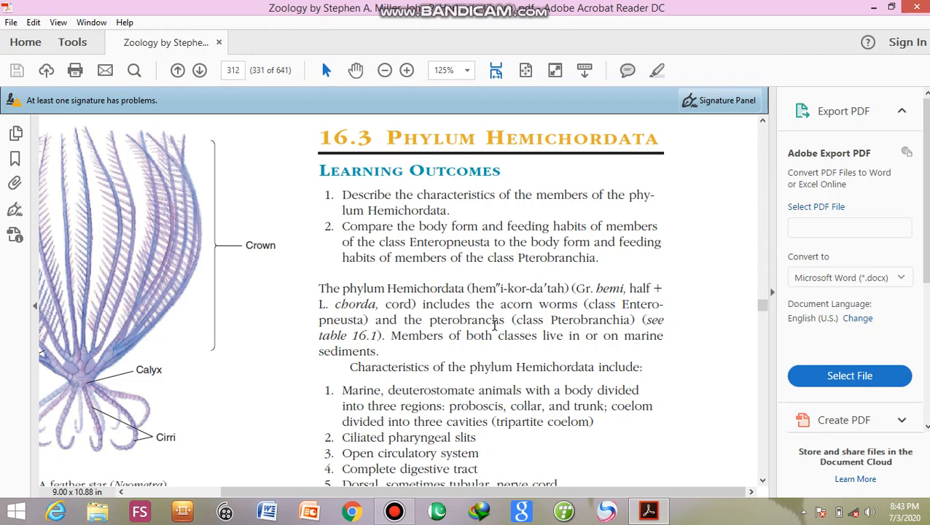
mouse_move(559, 325)
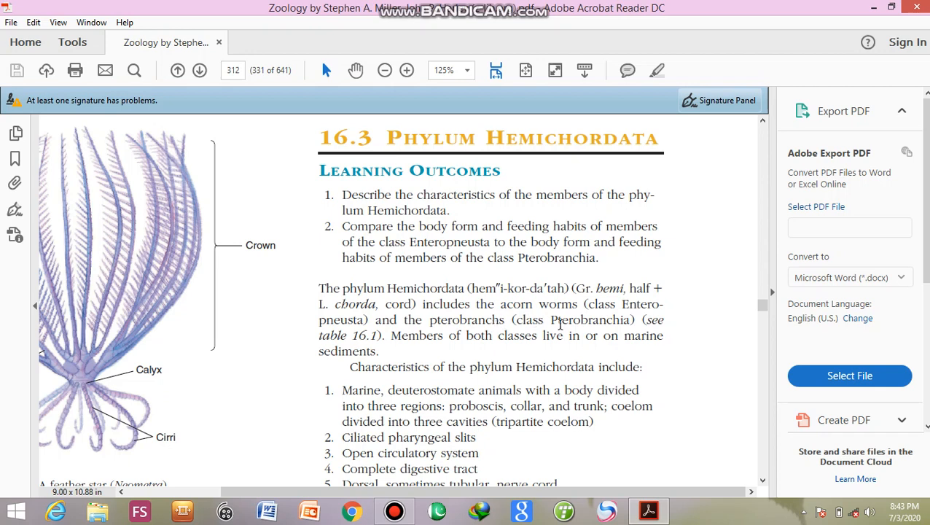
mouse_move(567, 323)
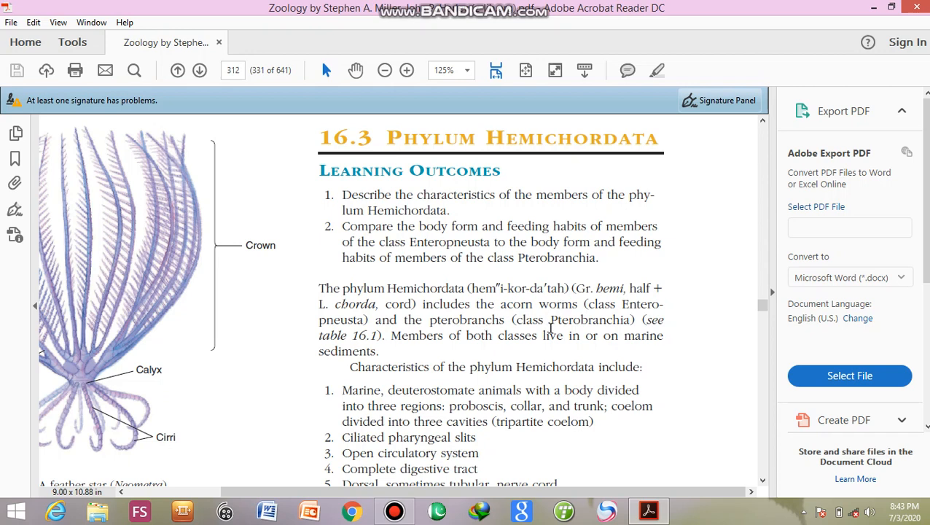
mouse_move(580, 324)
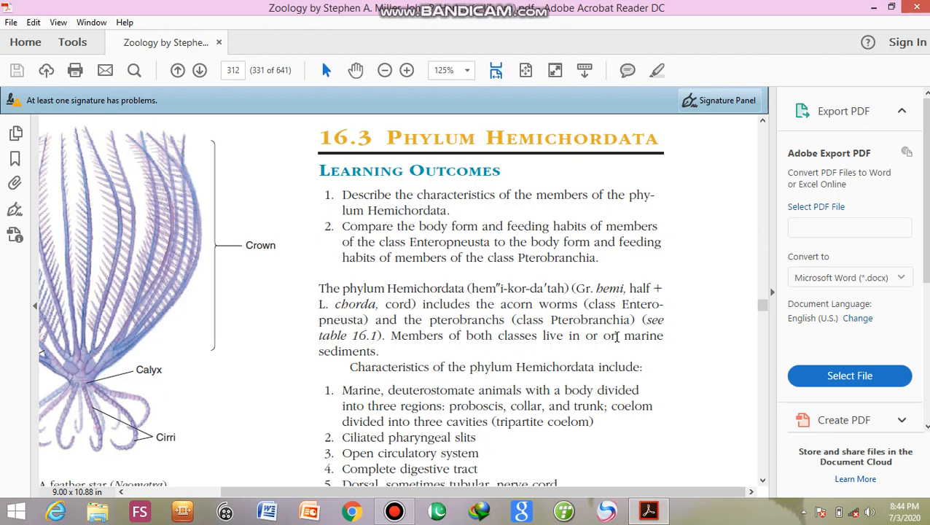
mouse_move(370, 354)
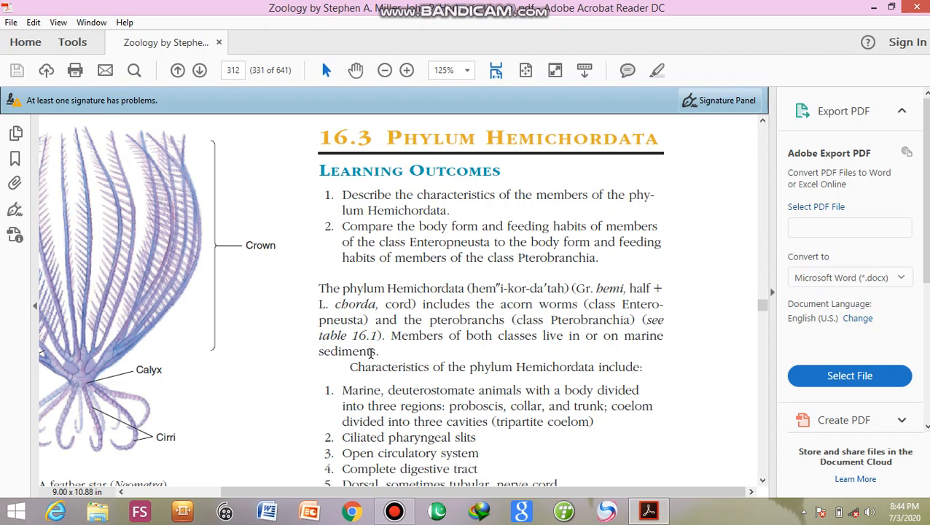
mouse_move(463, 341)
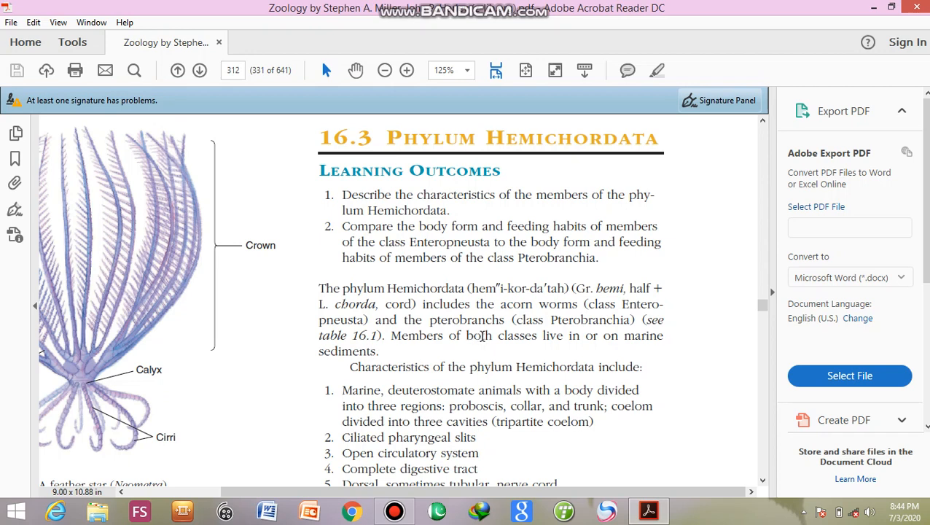
mouse_move(376, 344)
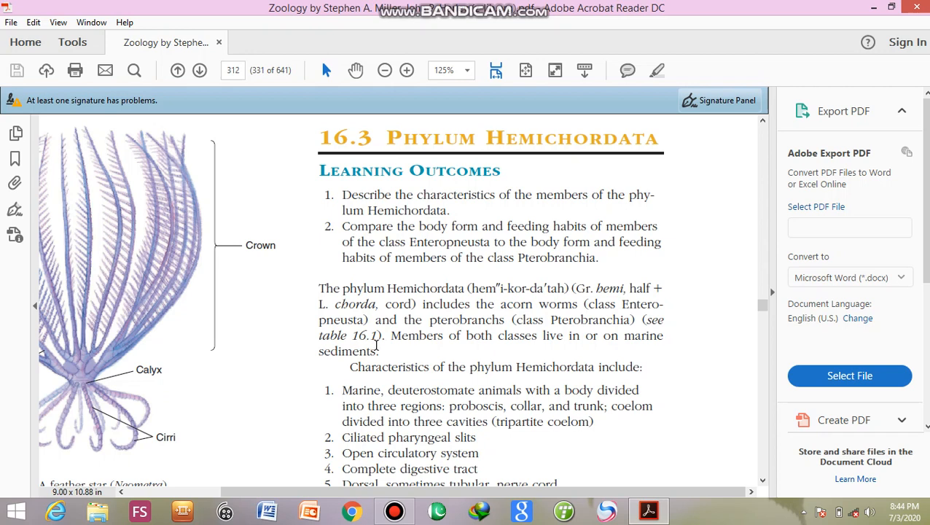
mouse_move(398, 347)
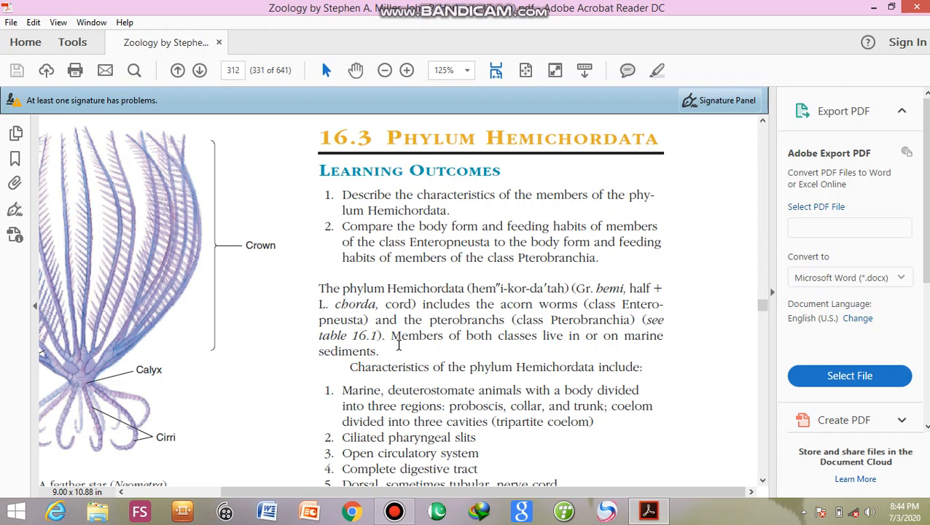
mouse_move(449, 355)
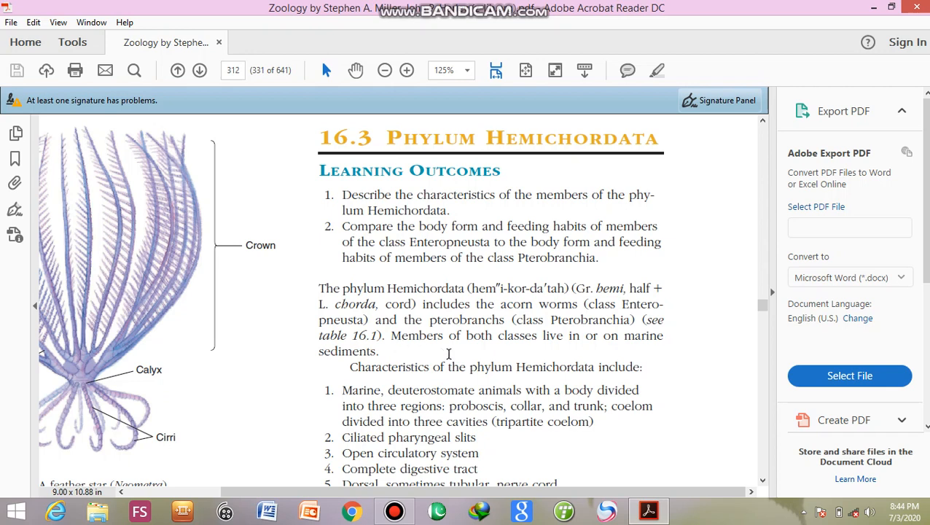
mouse_move(755, 479)
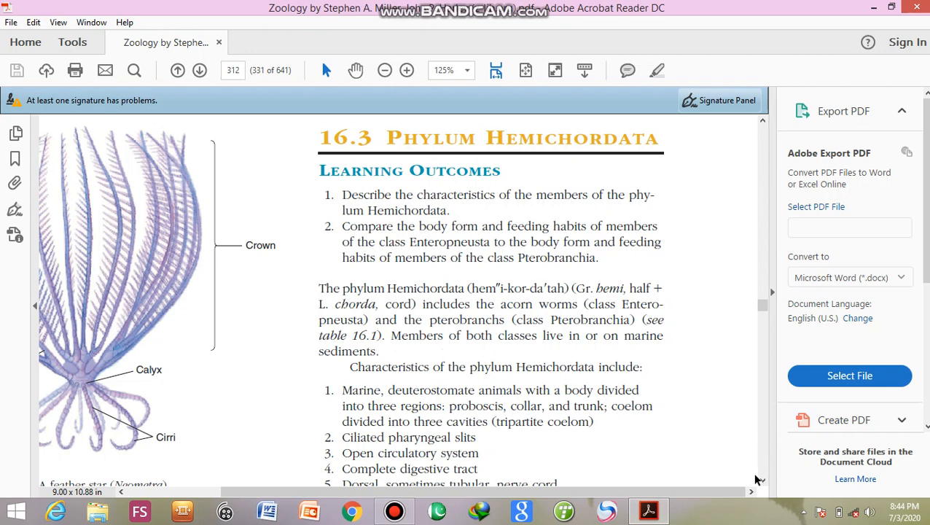
Scroll from page 312 past the sea cucumber Wildlife Alert to Class Enteropneusta on page 314.
scroll("down", 3)
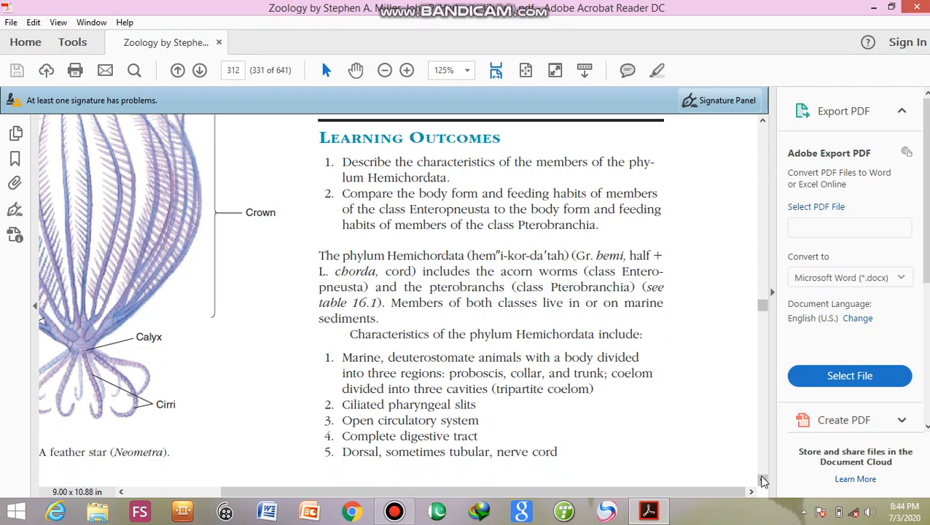
scroll("down", 3)
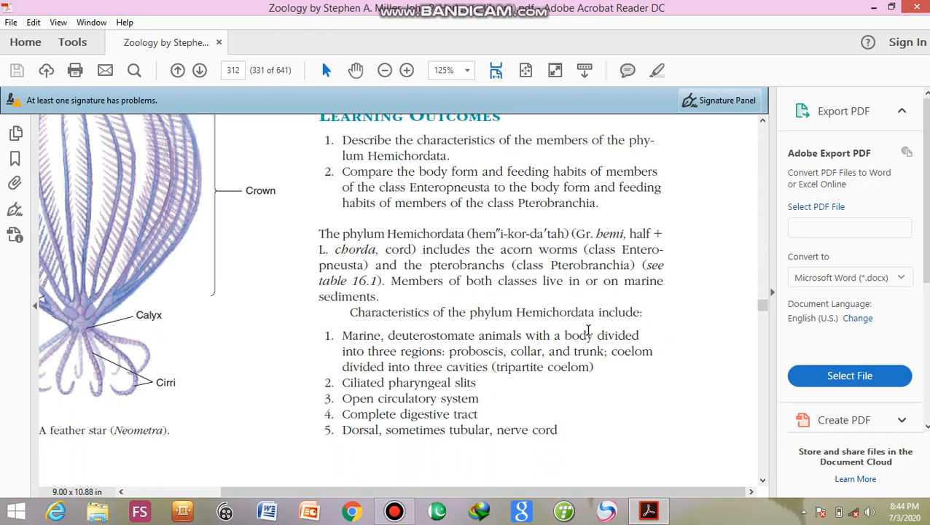
mouse_move(347, 339)
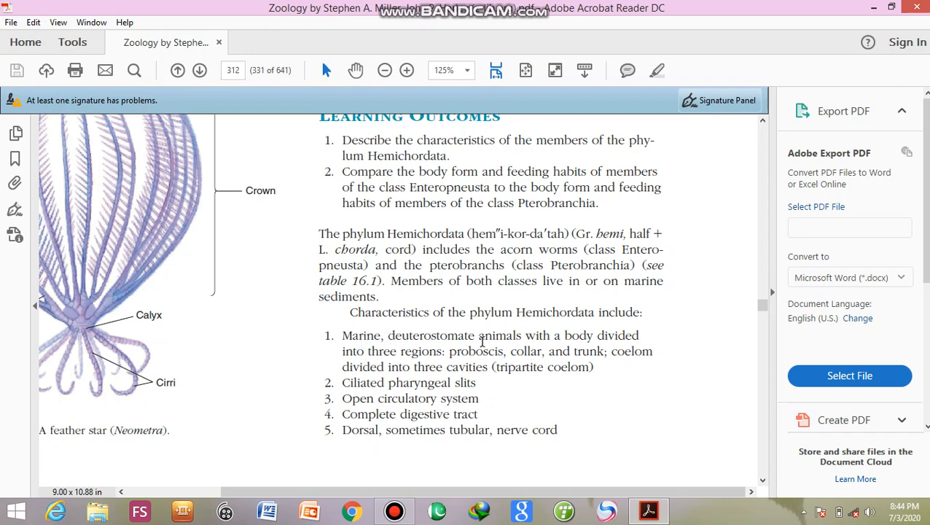
mouse_move(472, 334)
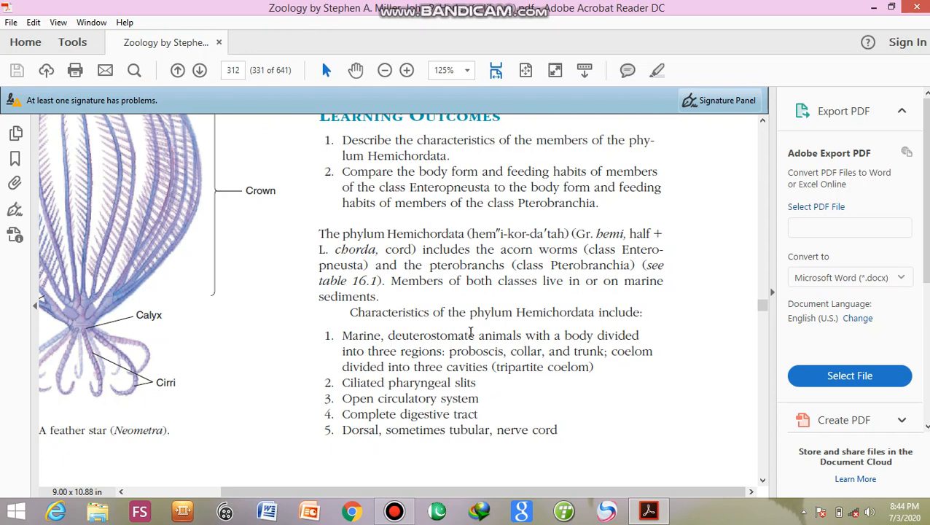
mouse_move(457, 341)
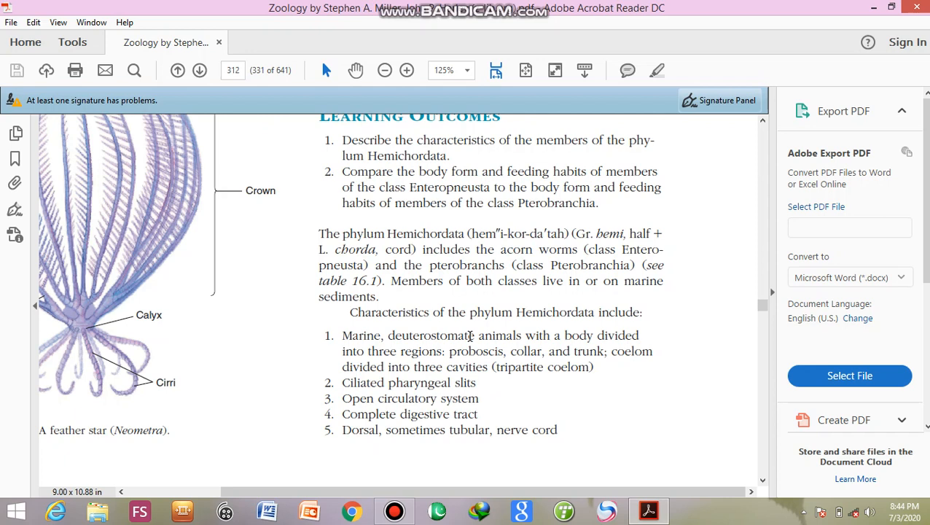
mouse_move(611, 342)
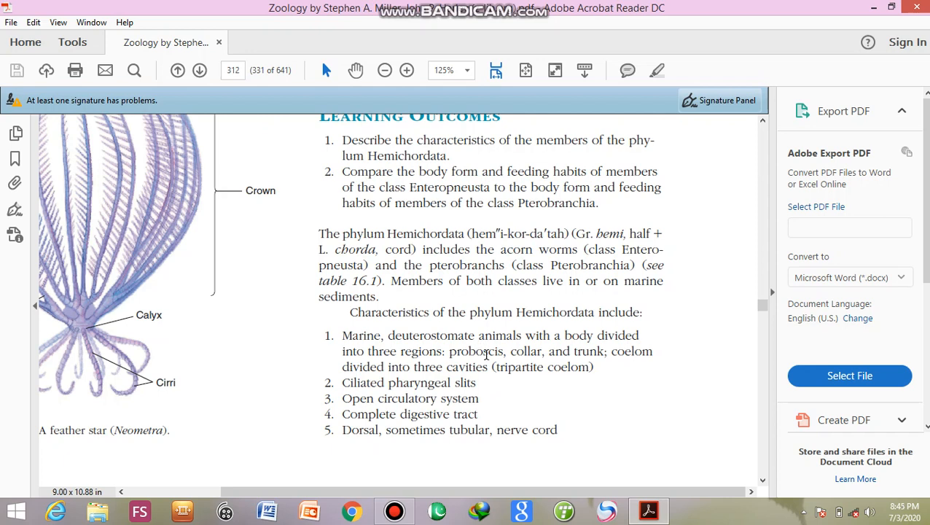
mouse_move(531, 352)
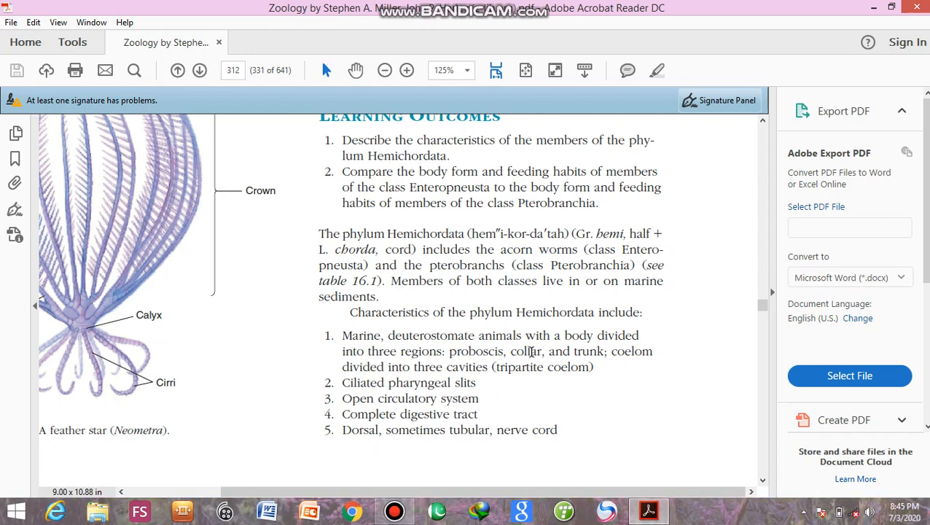
mouse_move(590, 357)
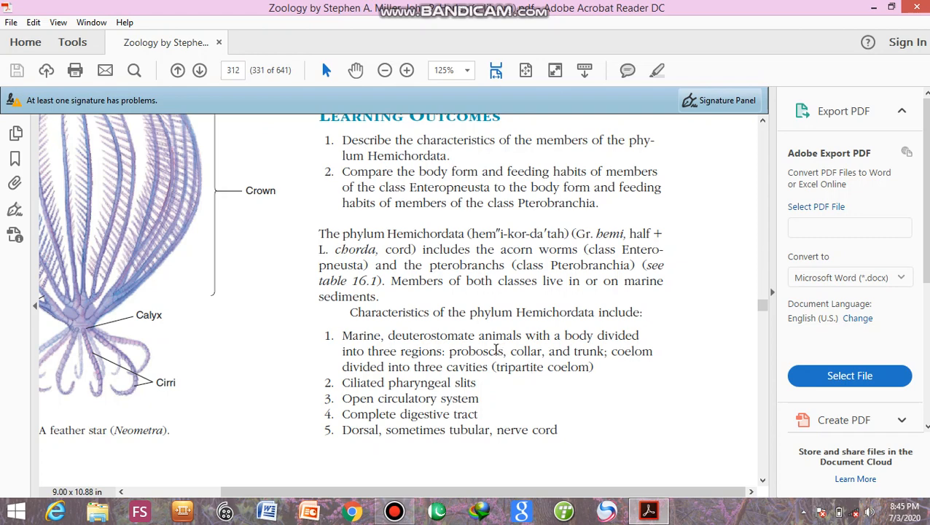
mouse_move(496, 356)
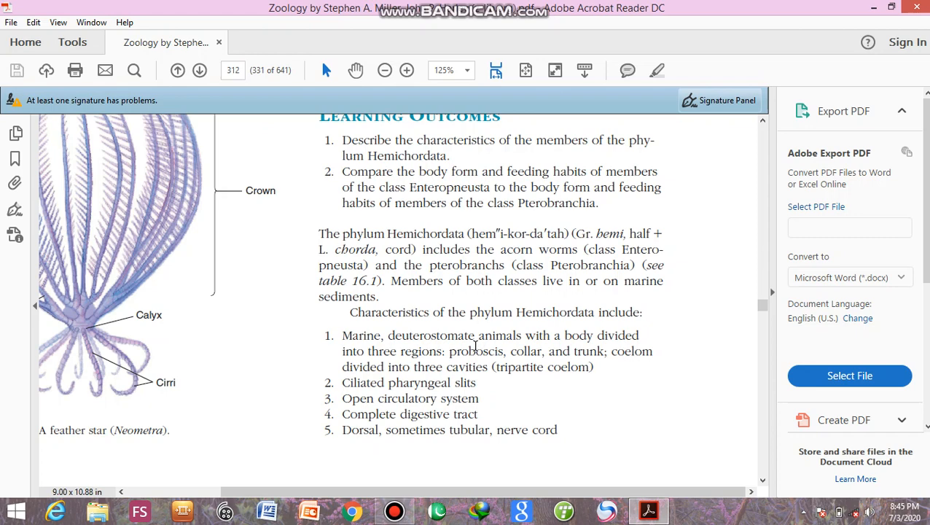
mouse_move(490, 344)
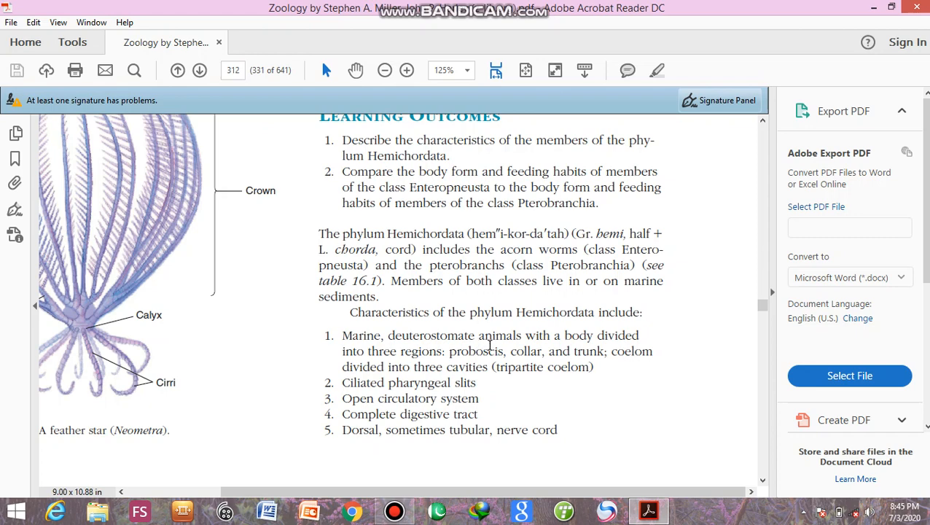
mouse_move(488, 357)
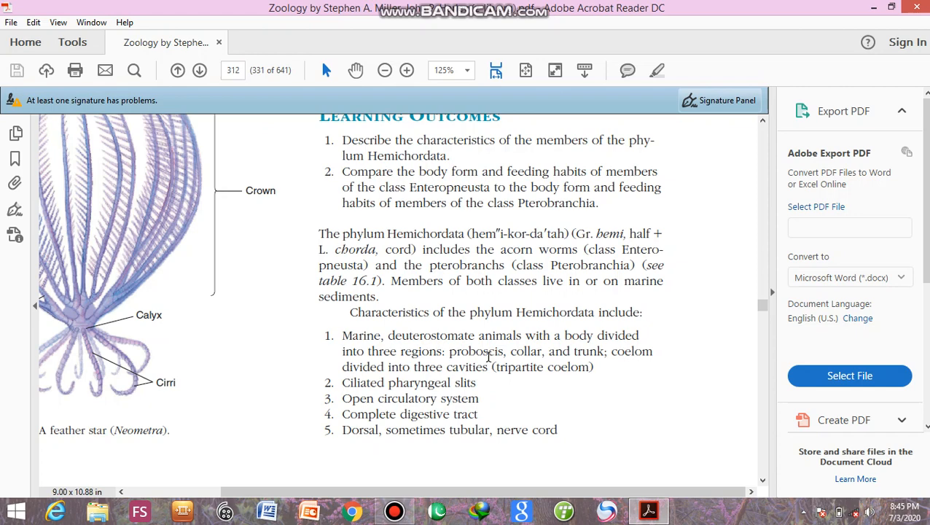
mouse_move(411, 382)
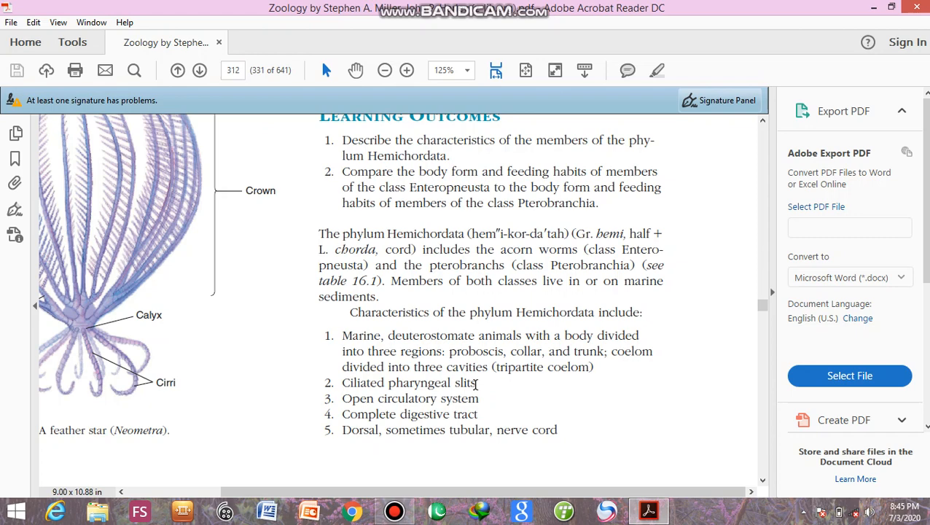
mouse_move(475, 382)
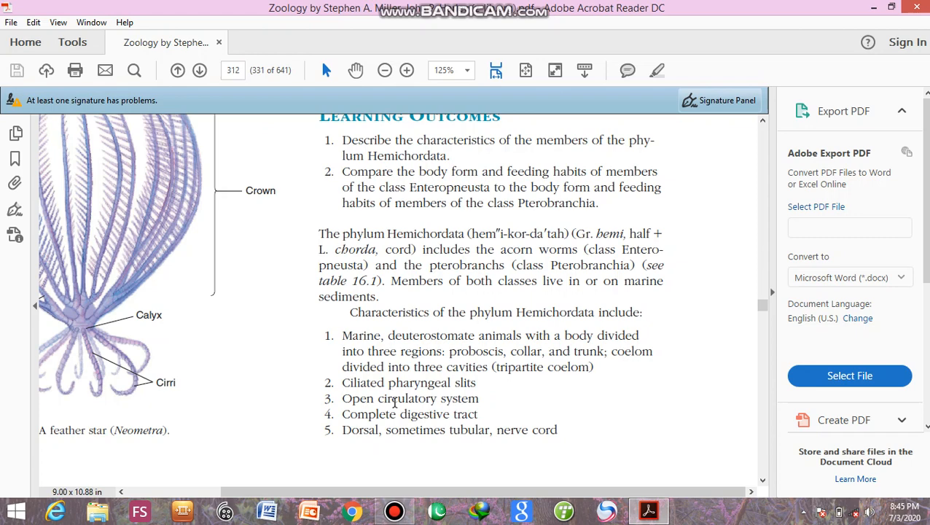
mouse_move(430, 402)
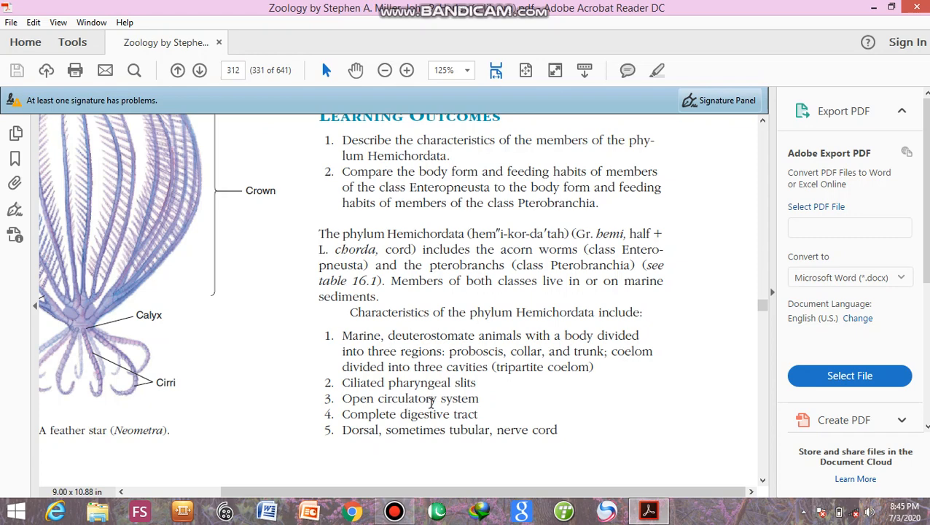
mouse_move(443, 398)
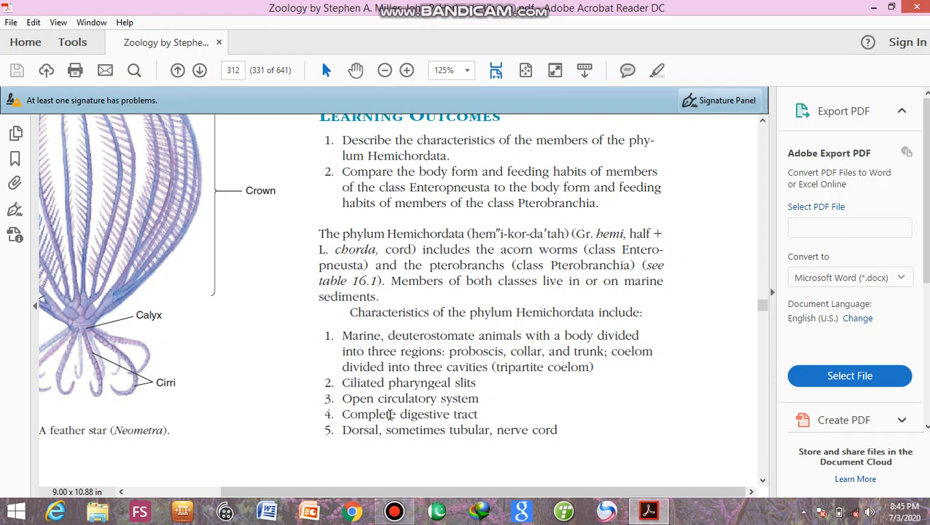
mouse_move(455, 413)
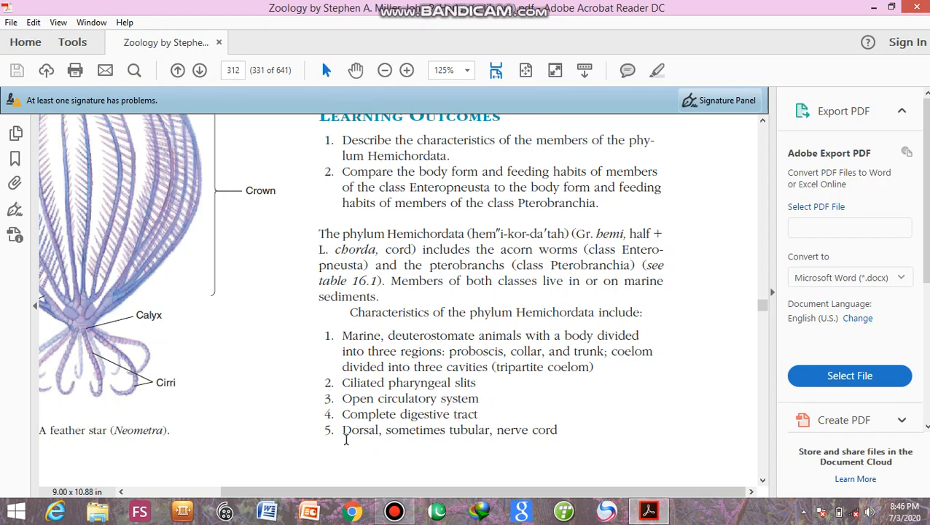
mouse_move(512, 440)
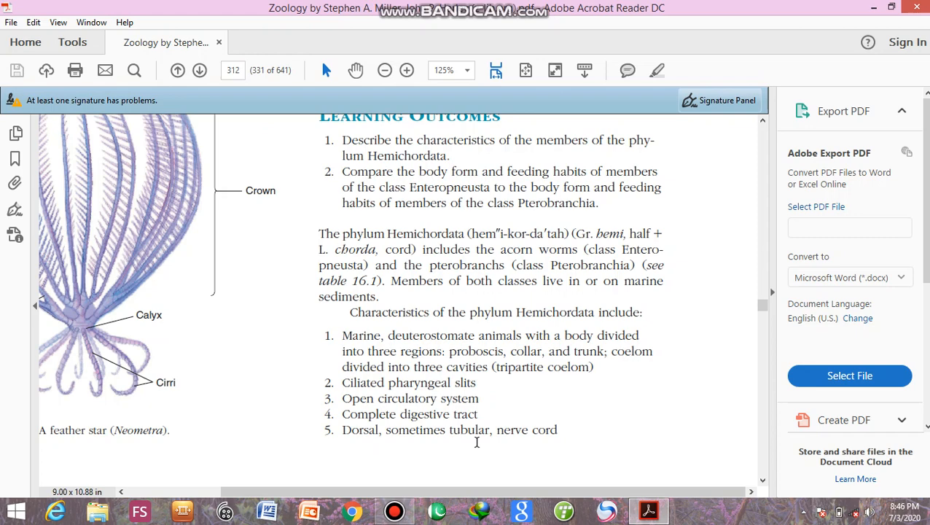
mouse_move(476, 442)
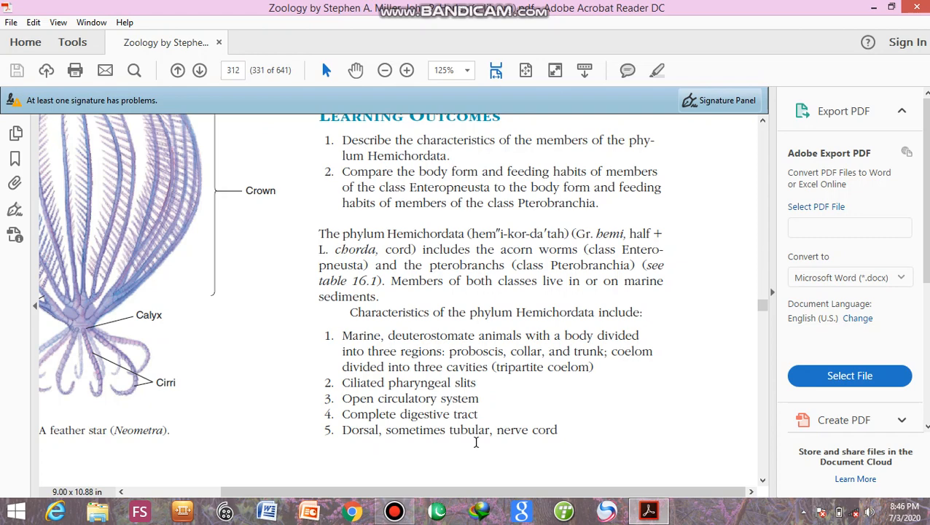
mouse_move(453, 425)
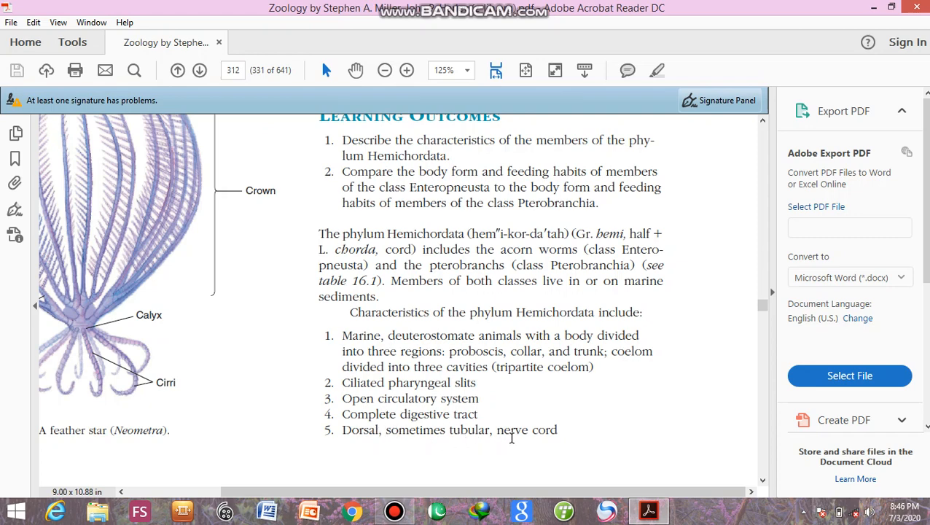
mouse_move(457, 462)
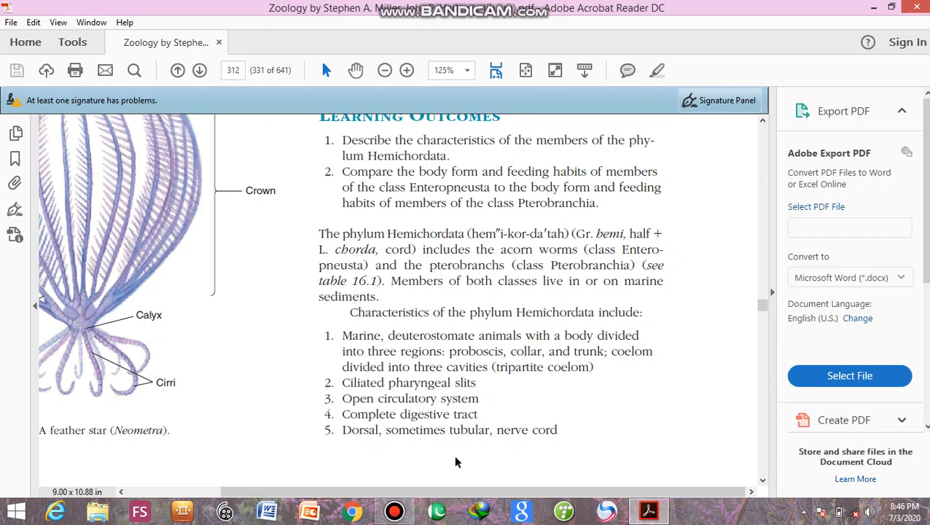
mouse_move(496, 431)
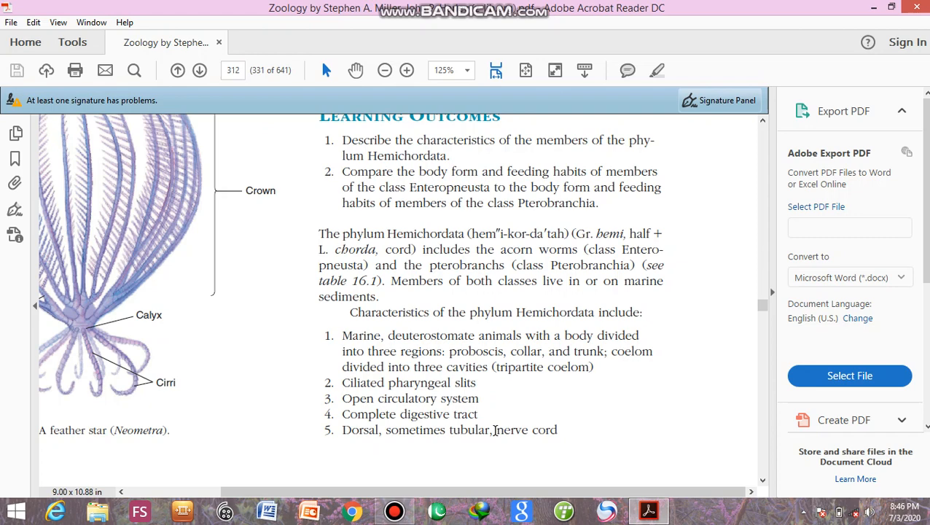
mouse_move(769, 489)
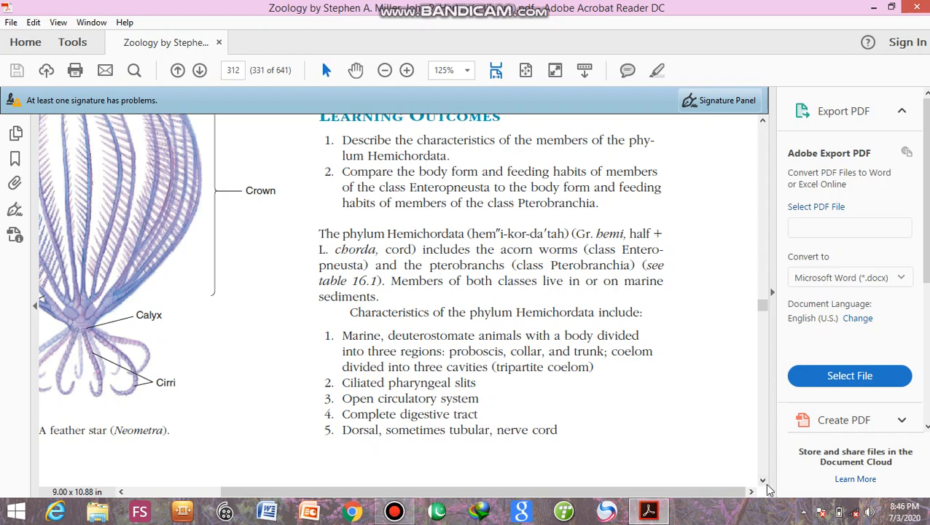
scroll("down", 3)
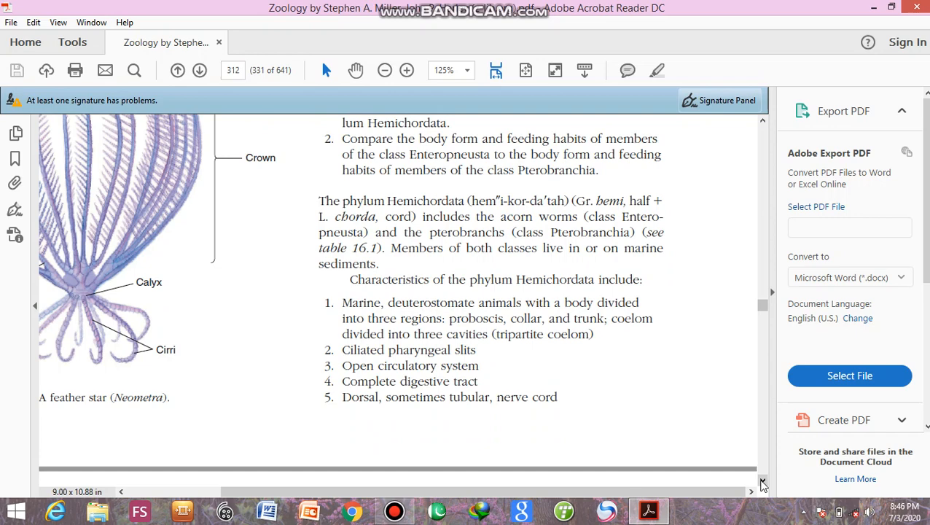
scroll("down", 3)
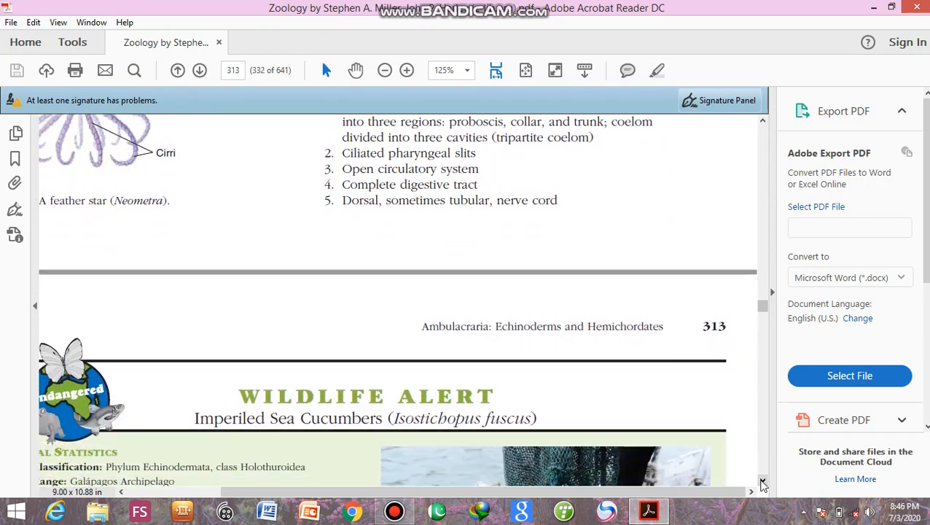
scroll("down", 3)
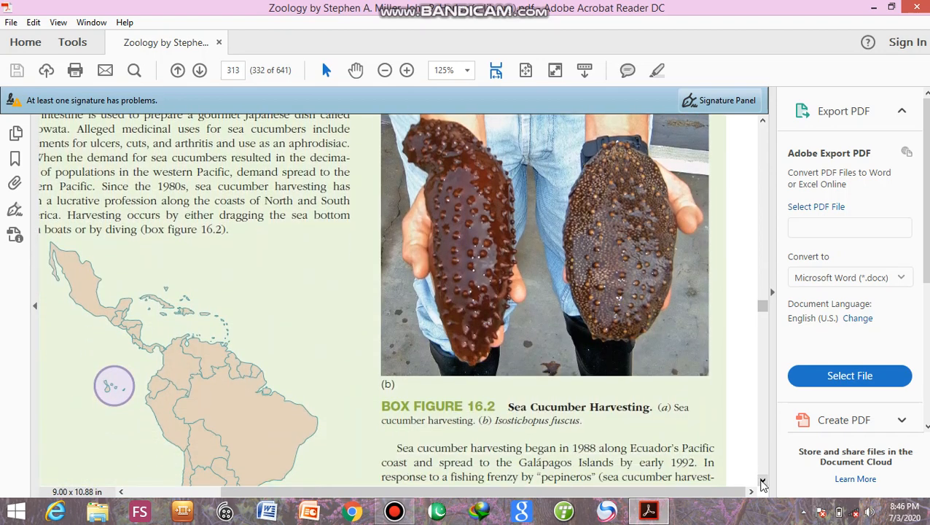
scroll("down", 3)
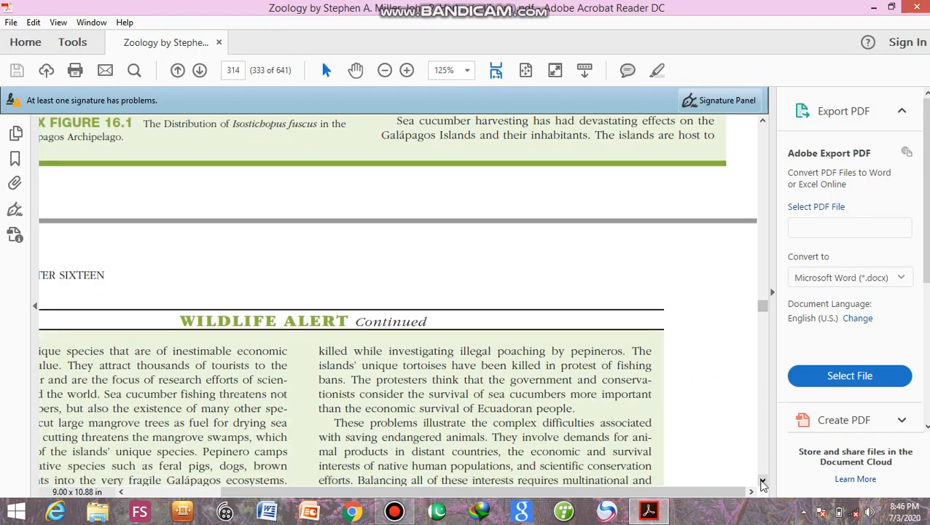
scroll("down", 3)
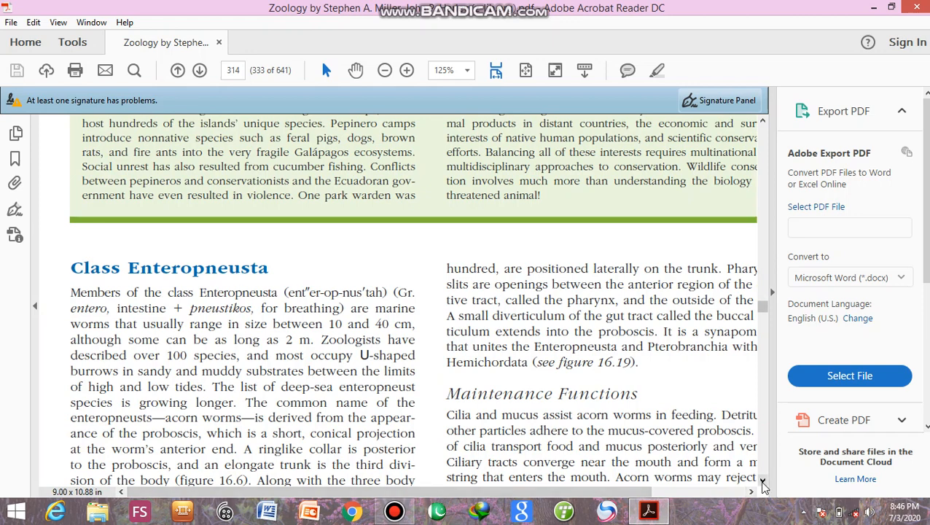
scroll("down", 3)
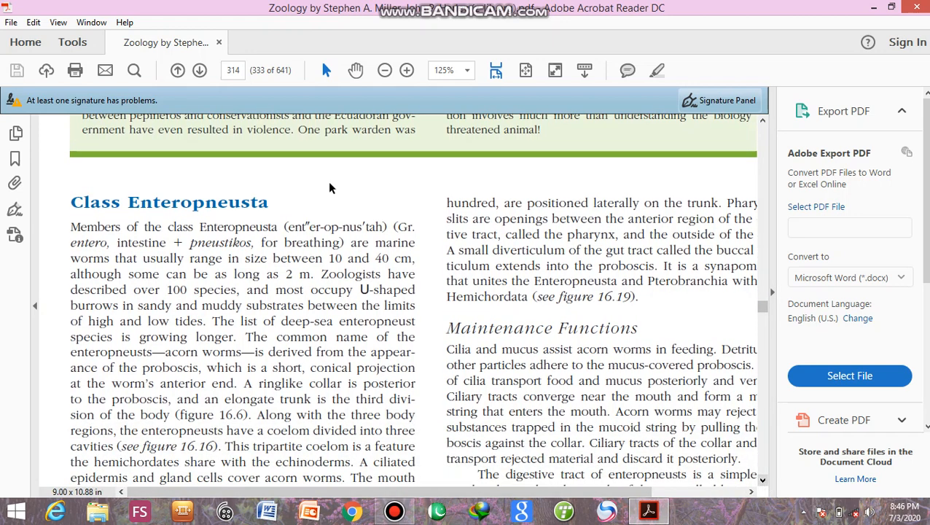
mouse_move(166, 233)
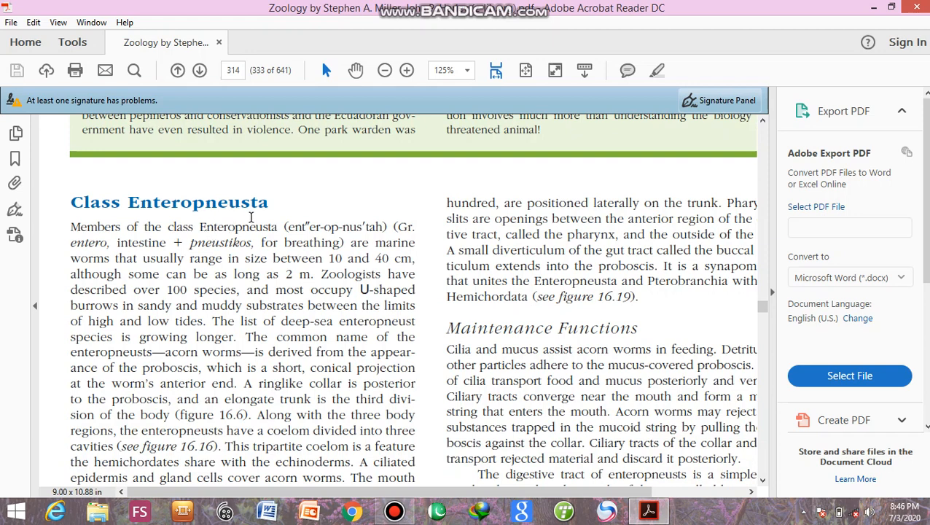
mouse_move(146, 242)
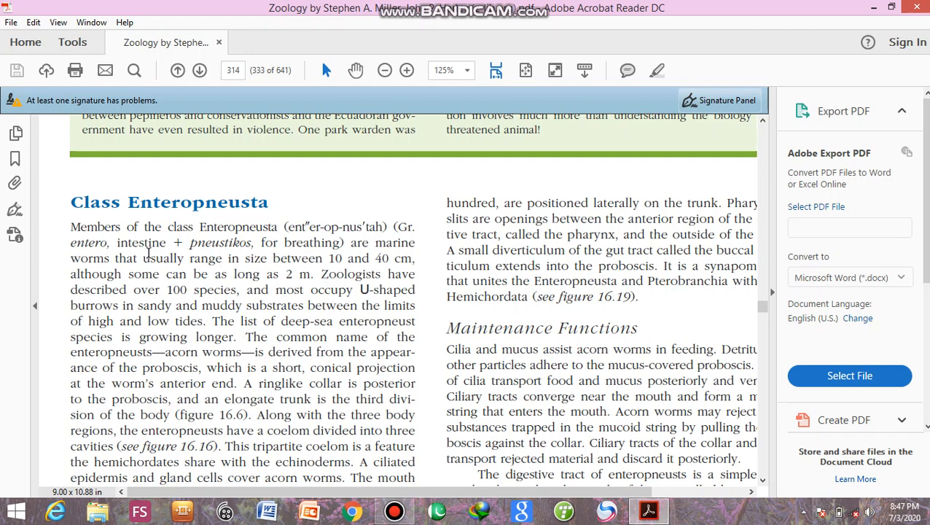
mouse_move(321, 251)
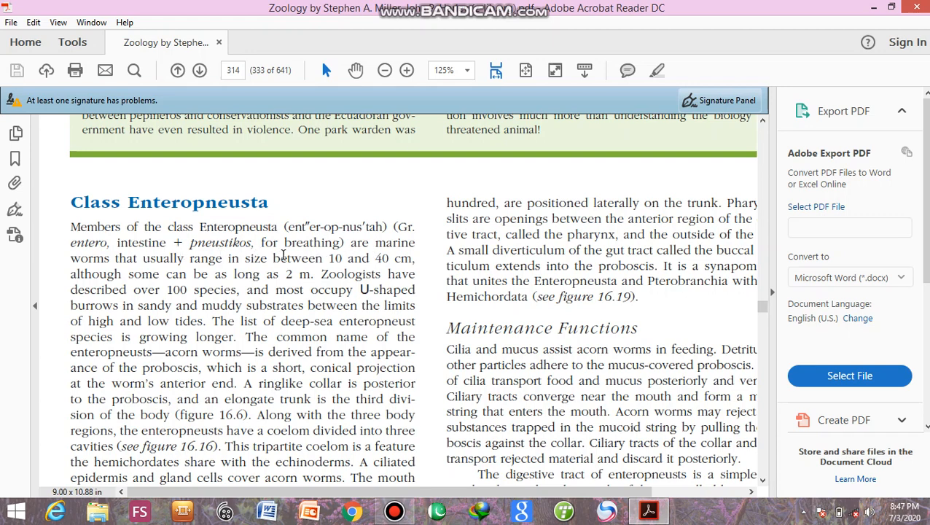
mouse_move(355, 267)
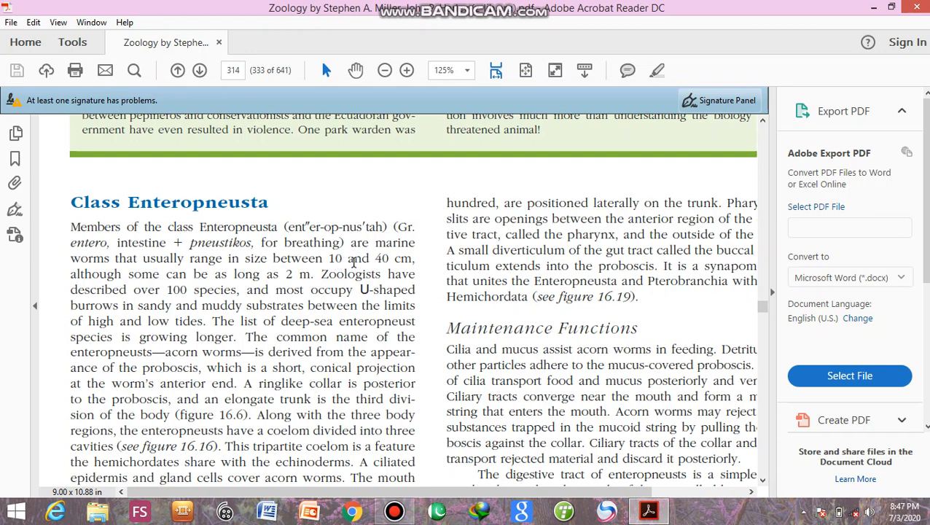
mouse_move(259, 280)
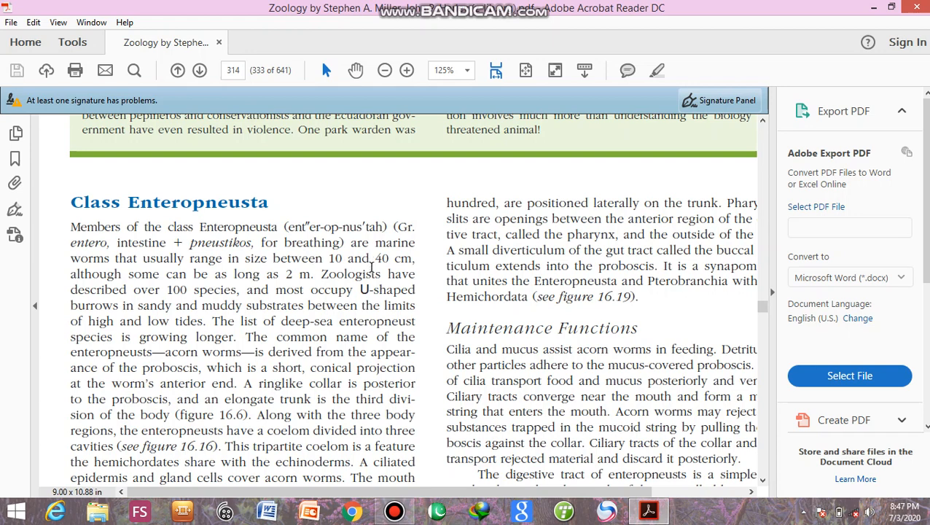
mouse_move(262, 279)
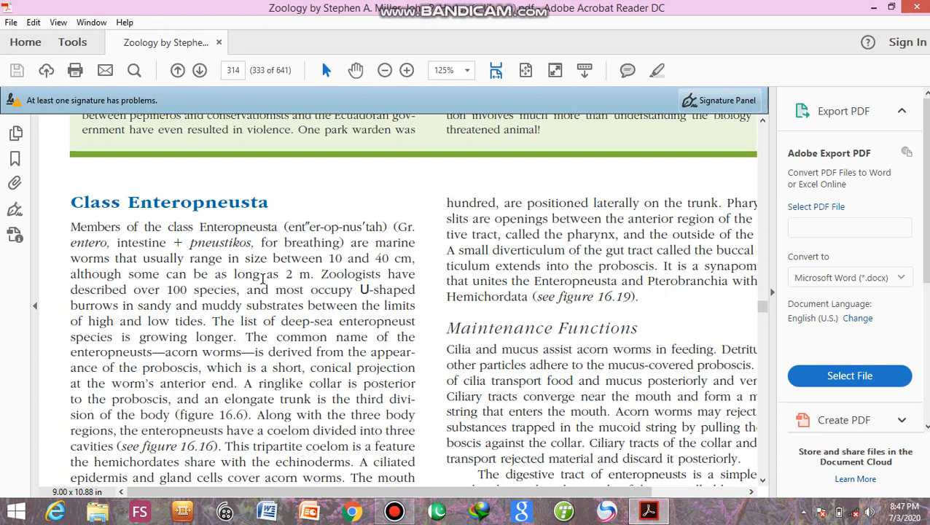
mouse_move(376, 292)
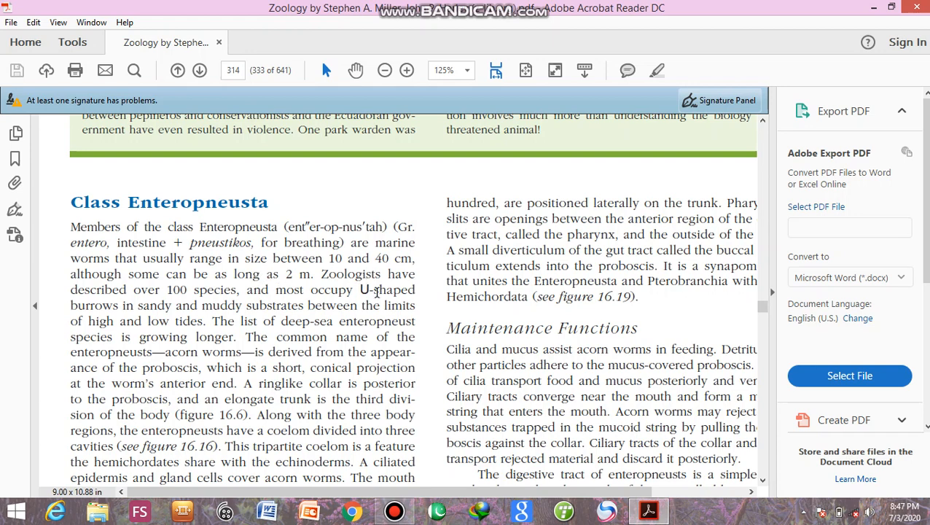
mouse_move(199, 299)
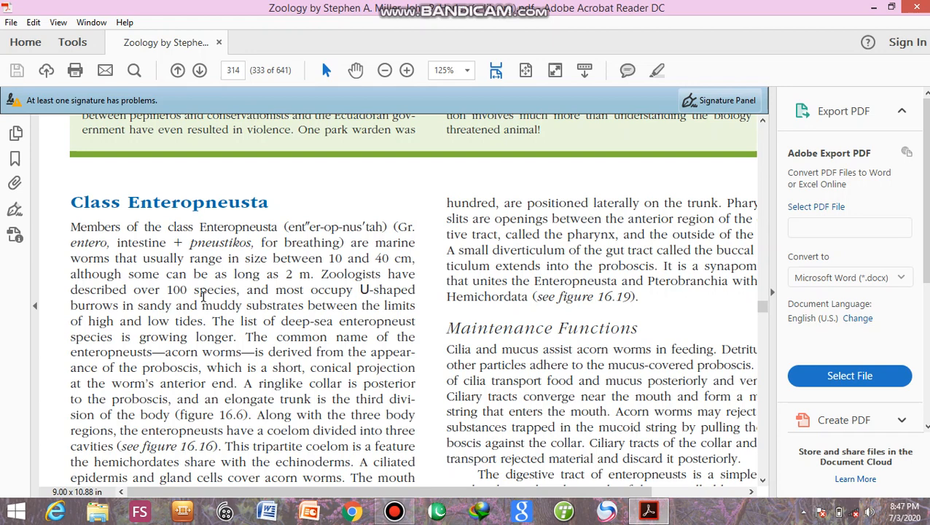
mouse_move(370, 299)
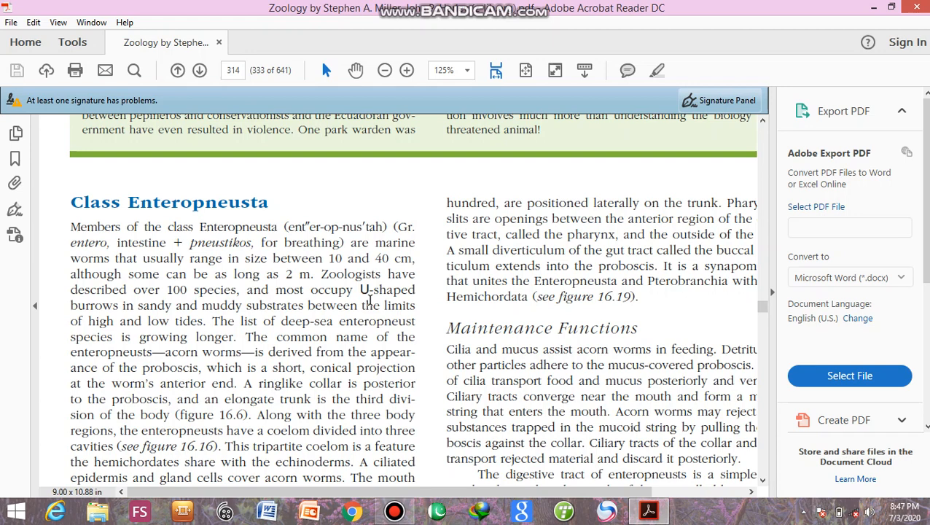
mouse_move(370, 297)
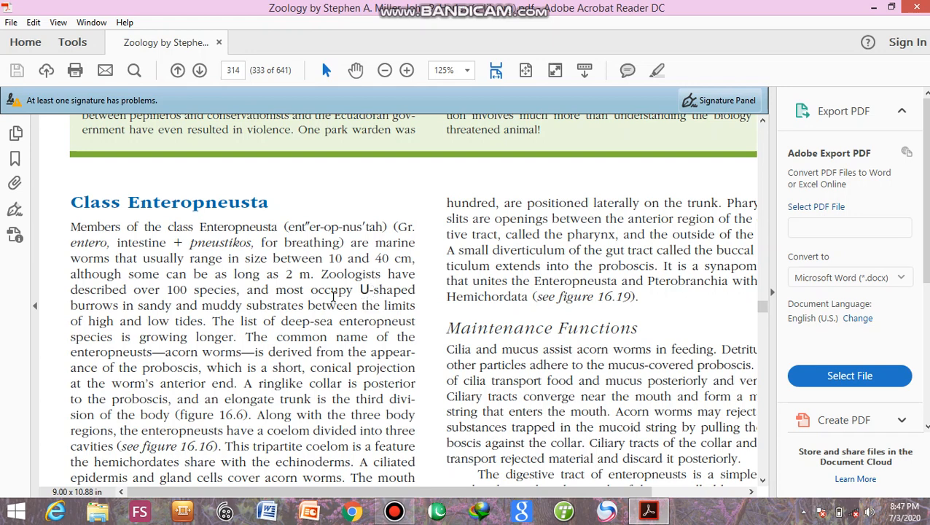
mouse_move(253, 321)
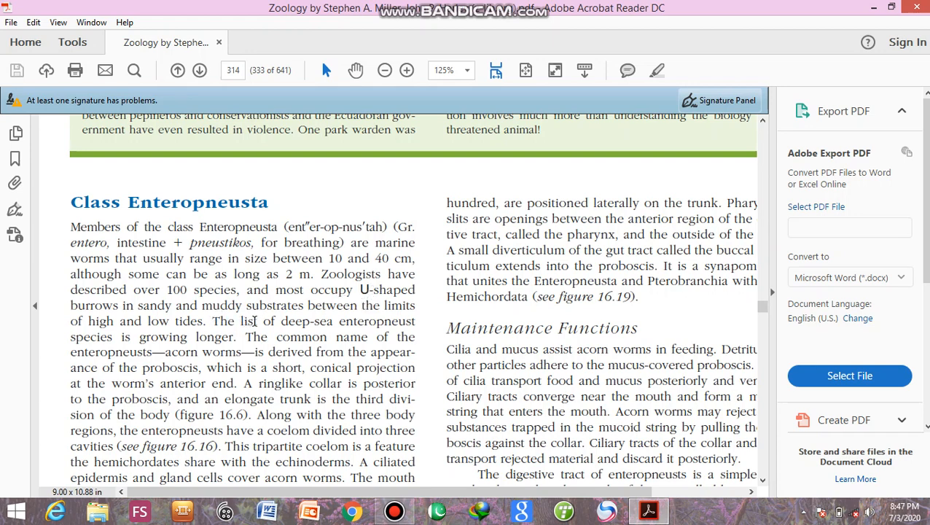
mouse_move(42, 312)
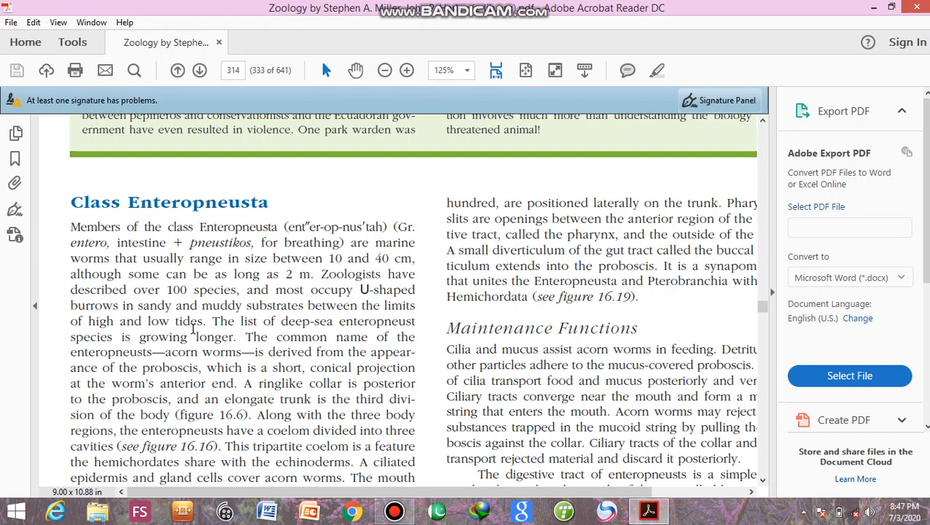
mouse_move(219, 327)
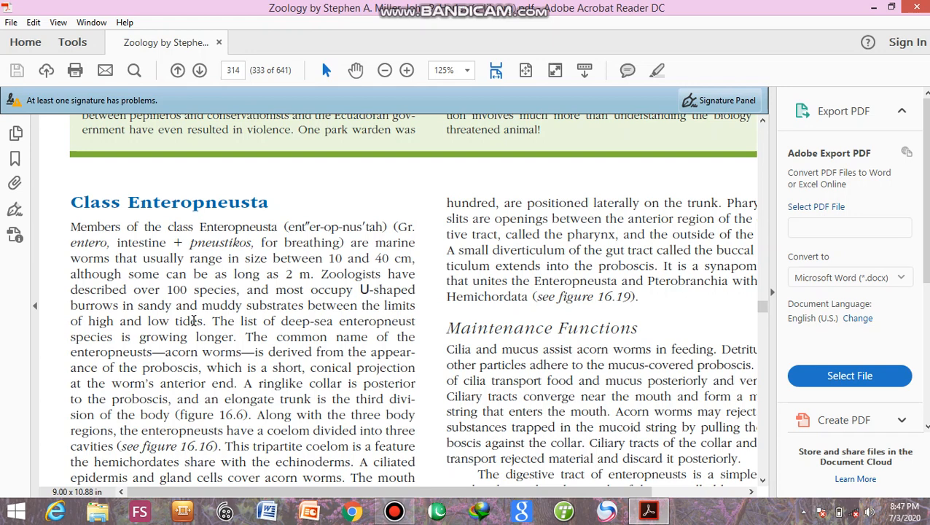
mouse_move(207, 313)
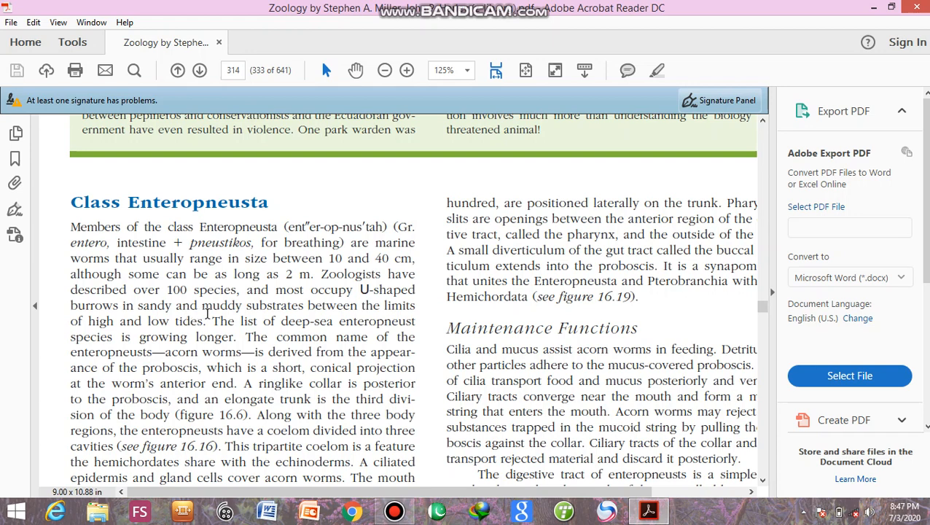
mouse_move(382, 295)
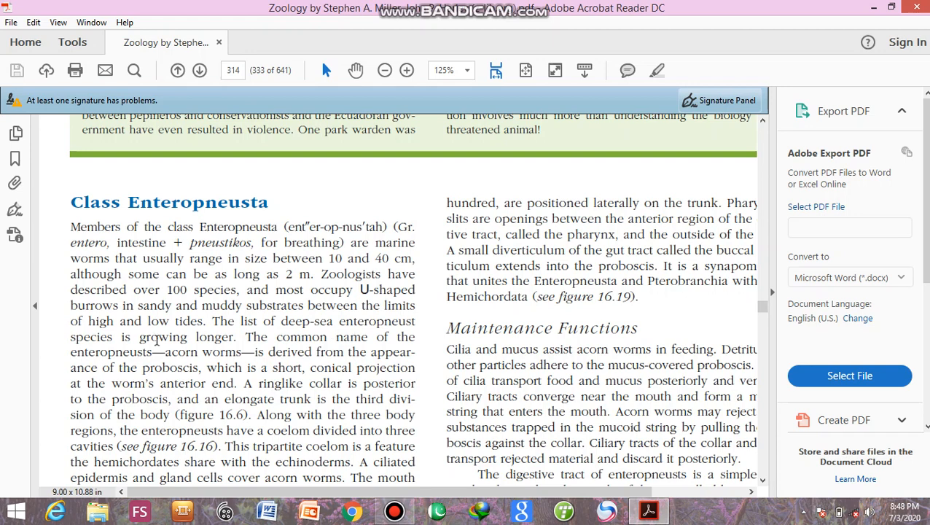
mouse_move(225, 349)
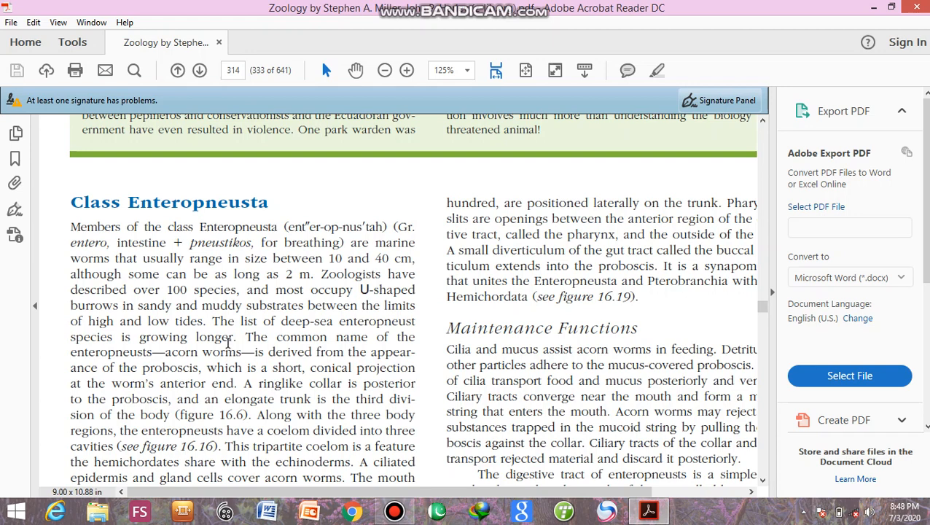
mouse_move(143, 355)
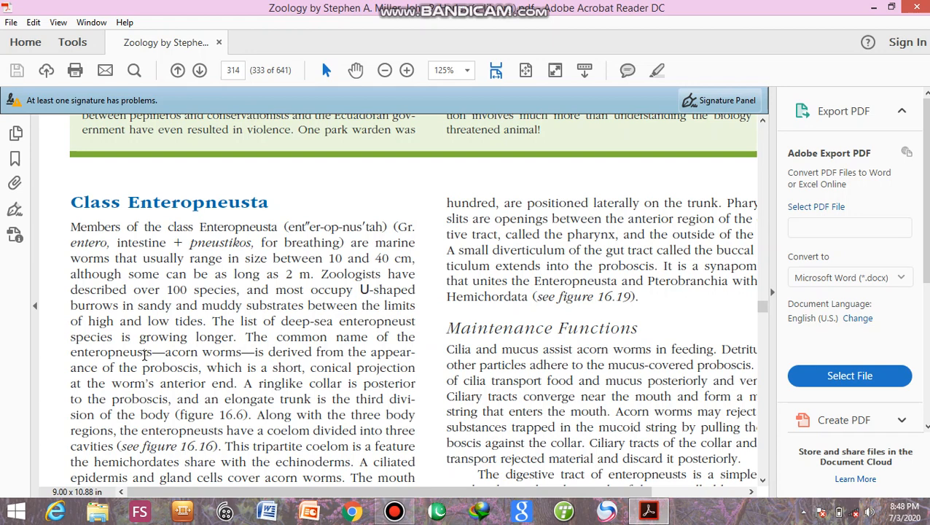
mouse_move(322, 364)
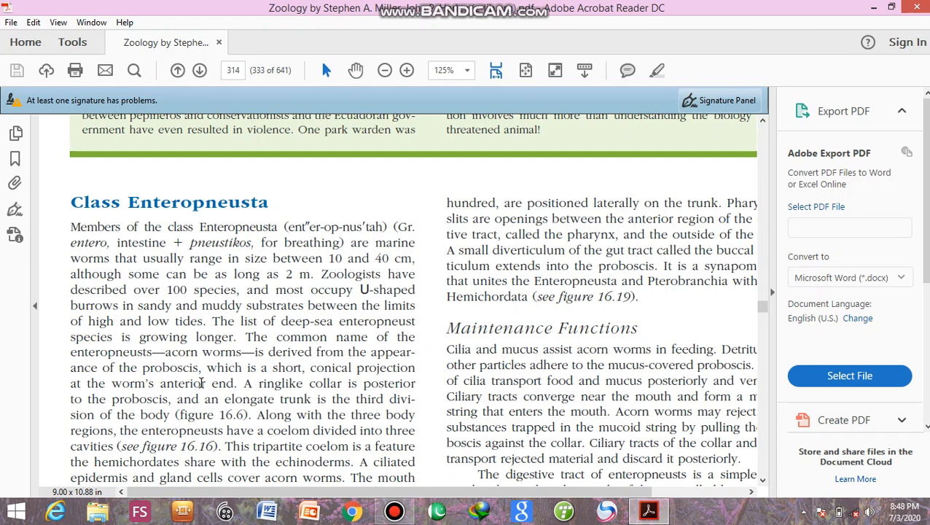
mouse_move(342, 376)
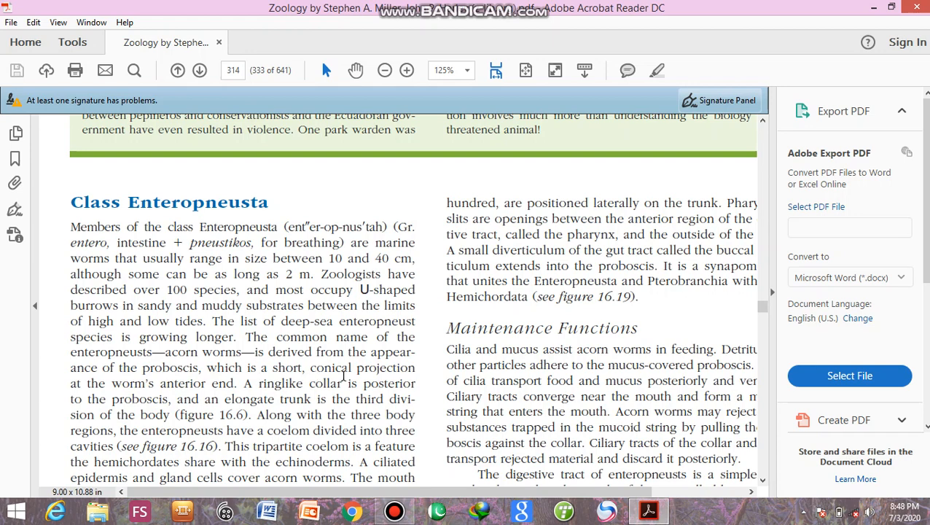
mouse_move(216, 390)
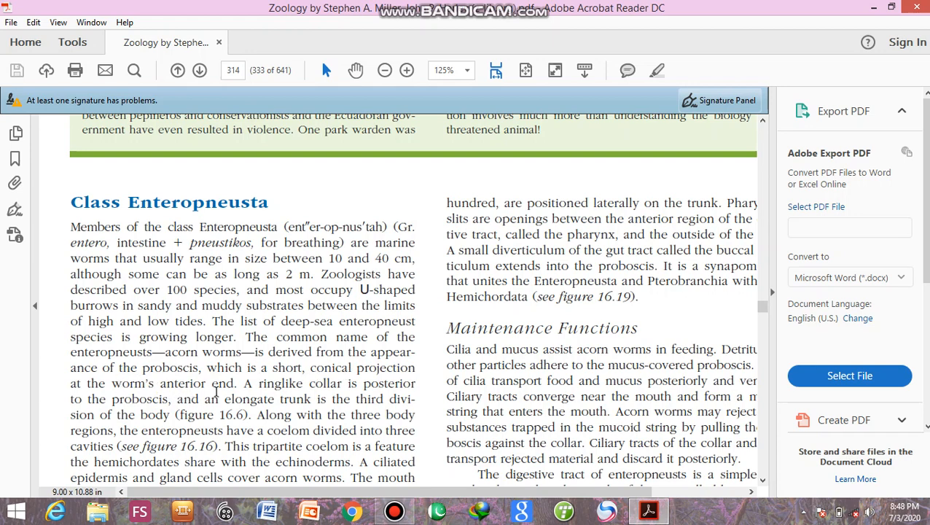
mouse_move(233, 391)
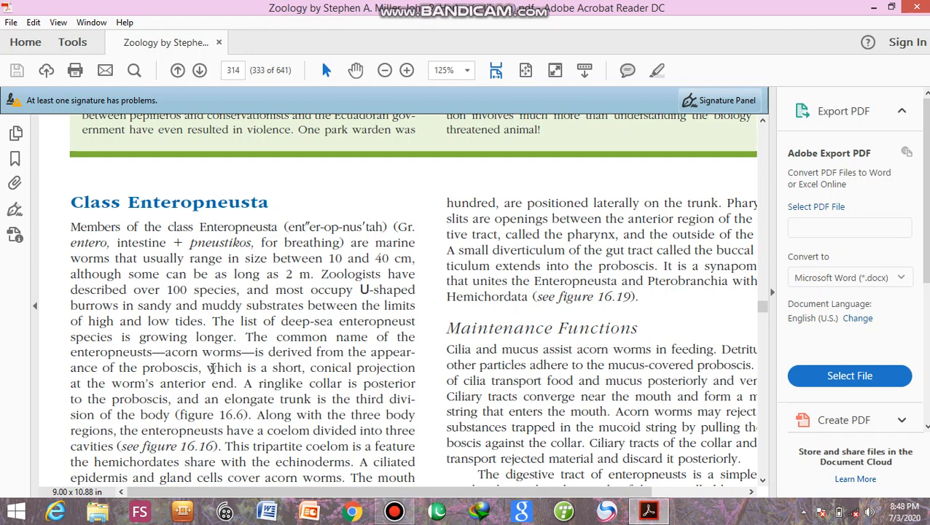
mouse_move(180, 388)
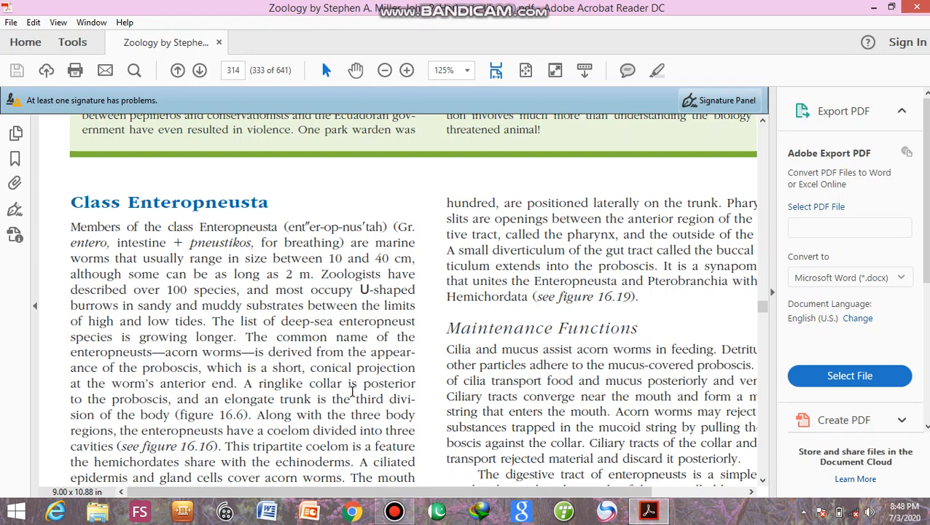
mouse_move(169, 405)
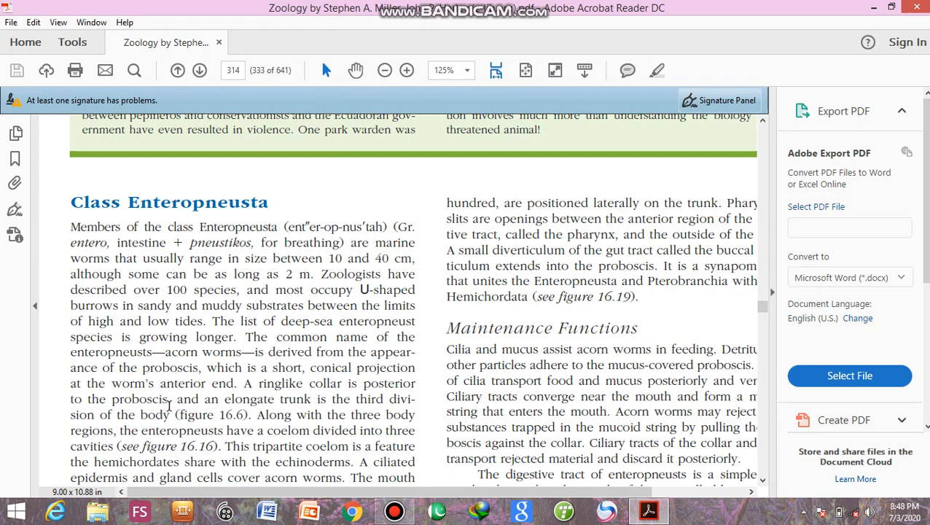
mouse_move(213, 389)
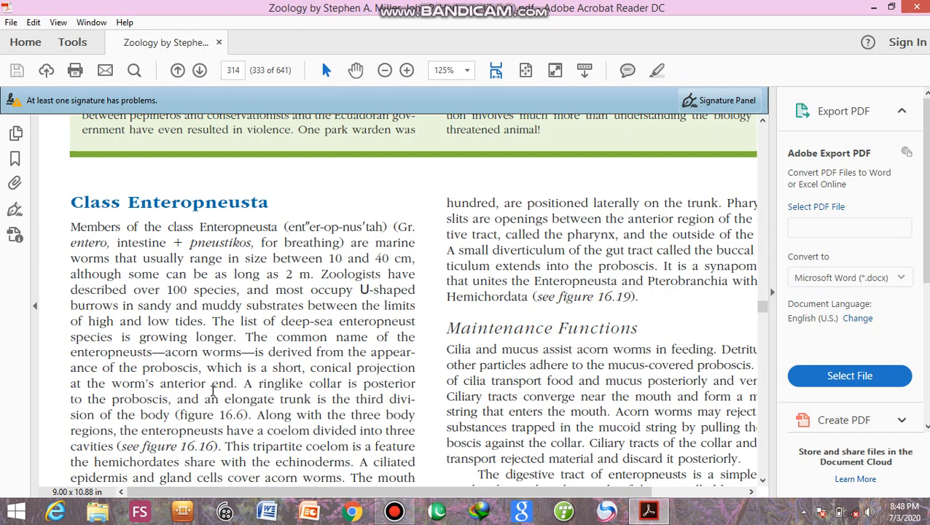
mouse_move(294, 414)
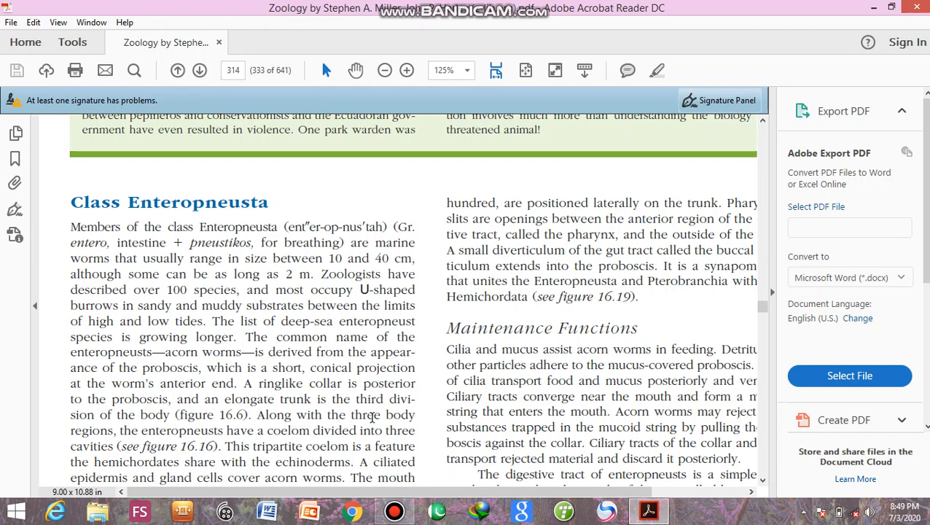
mouse_move(185, 436)
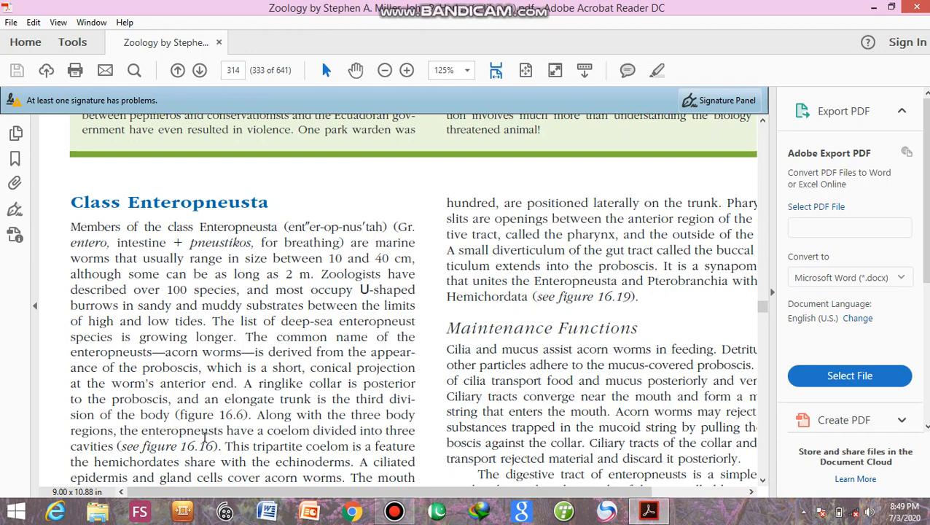
mouse_move(265, 457)
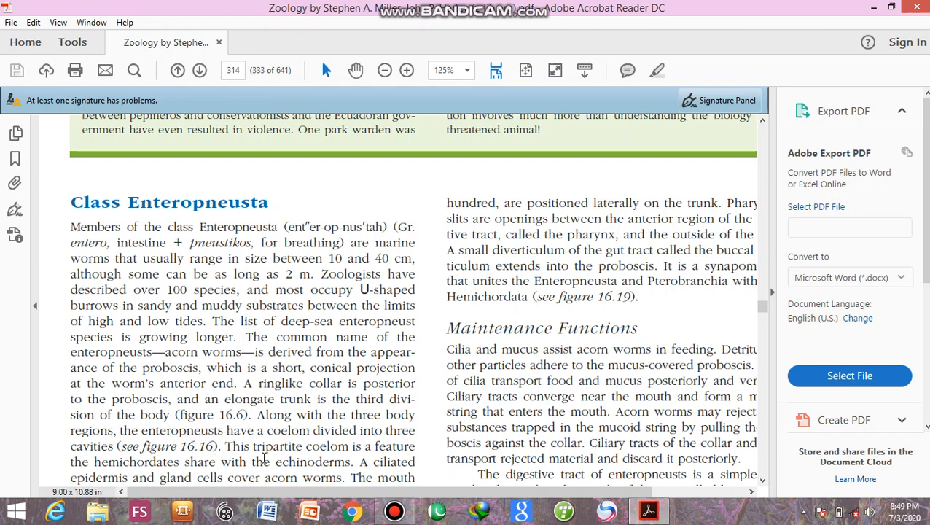
mouse_move(333, 452)
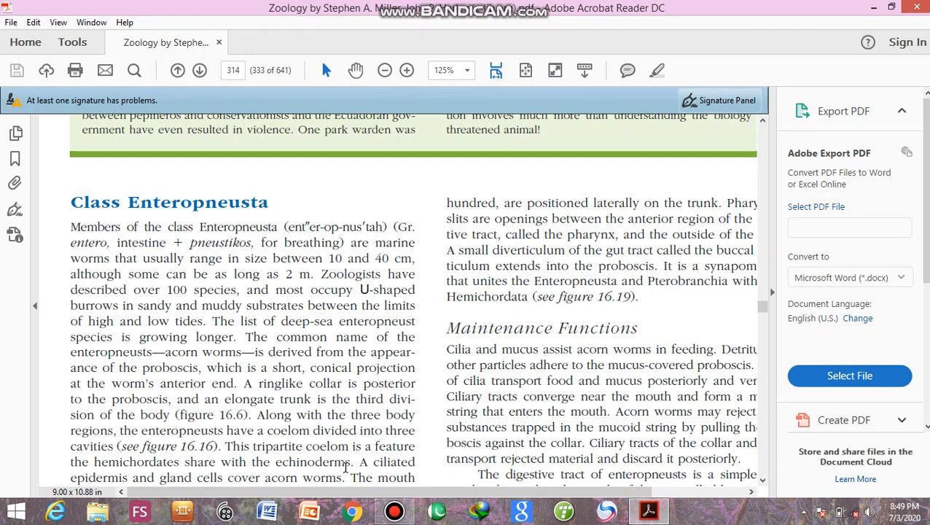
mouse_move(344, 464)
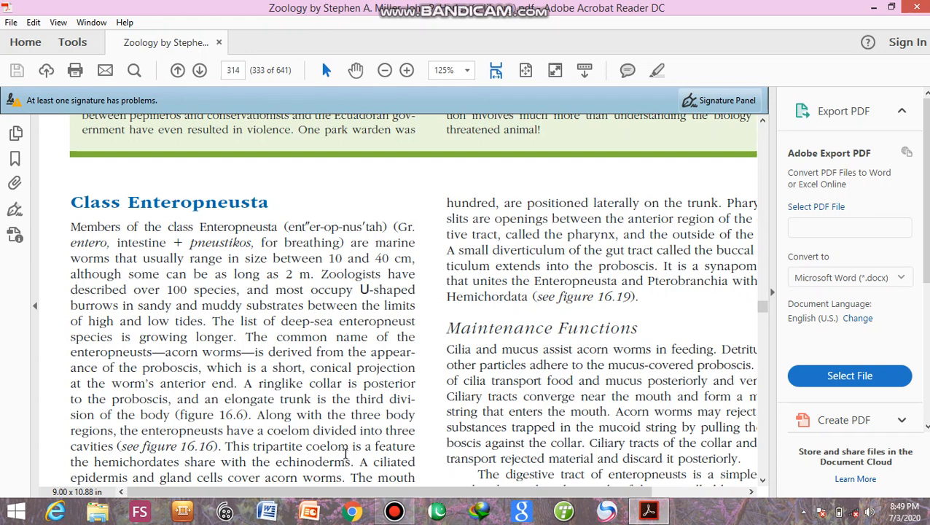
mouse_move(230, 446)
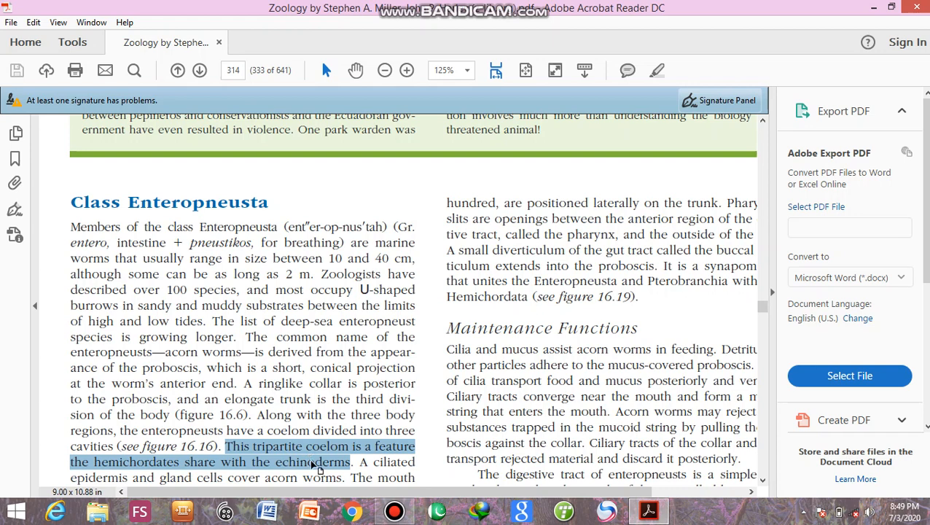
Apply a yellow highlight to the selected tripartite coelom sentence.
left_click(655, 70)
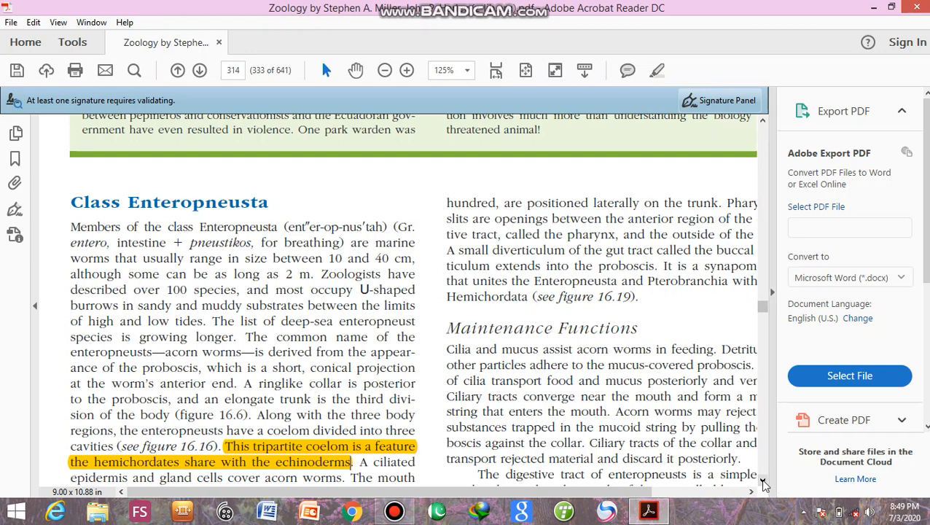
scroll("down", 3)
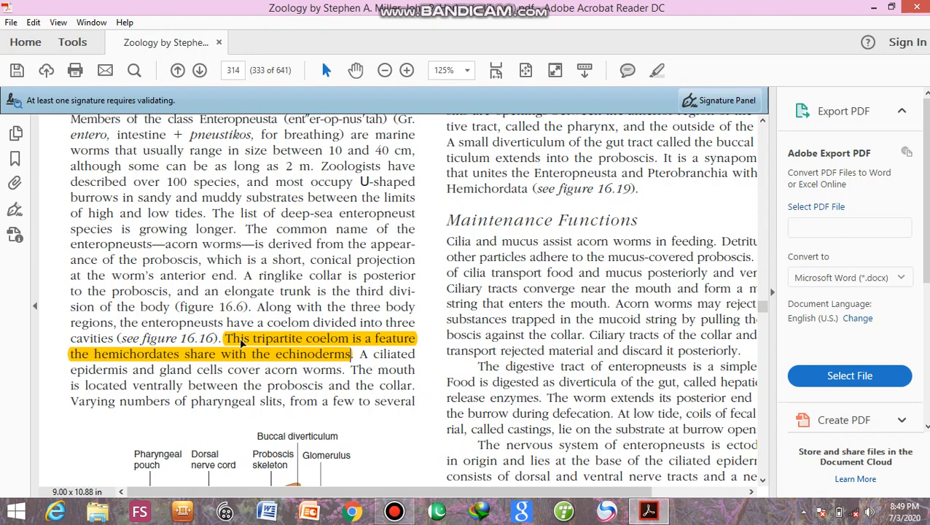
mouse_move(245, 391)
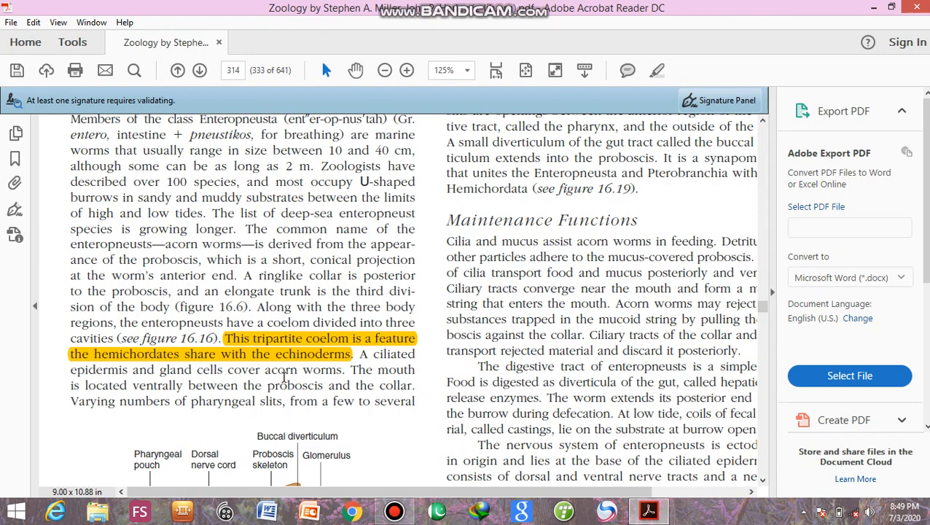
mouse_move(402, 379)
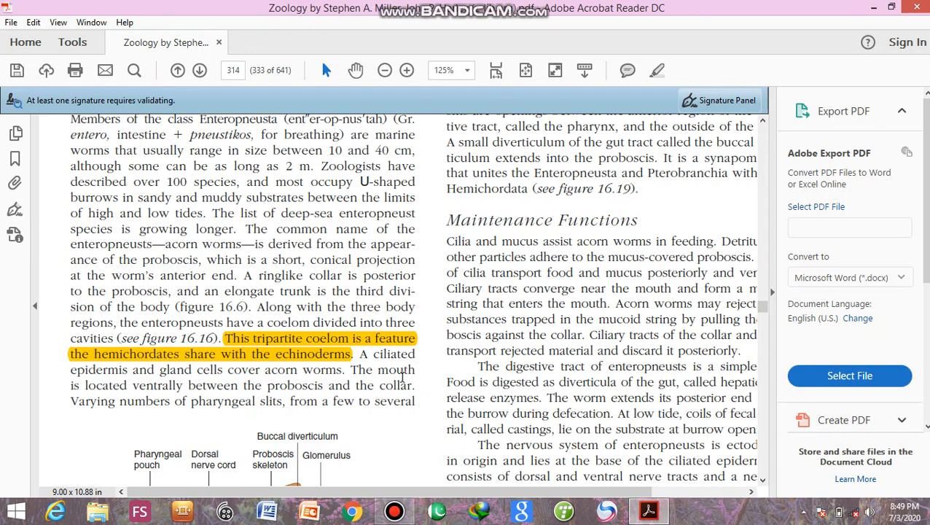
mouse_move(231, 399)
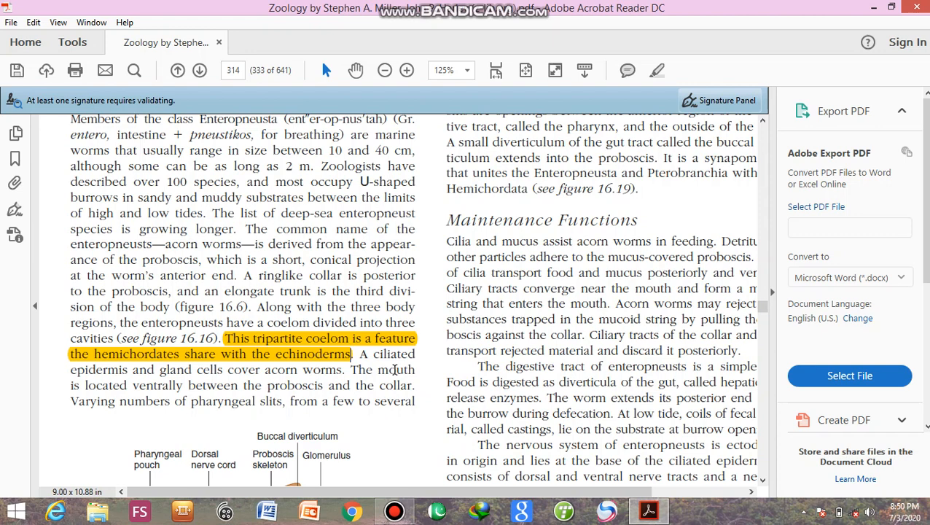
mouse_move(367, 380)
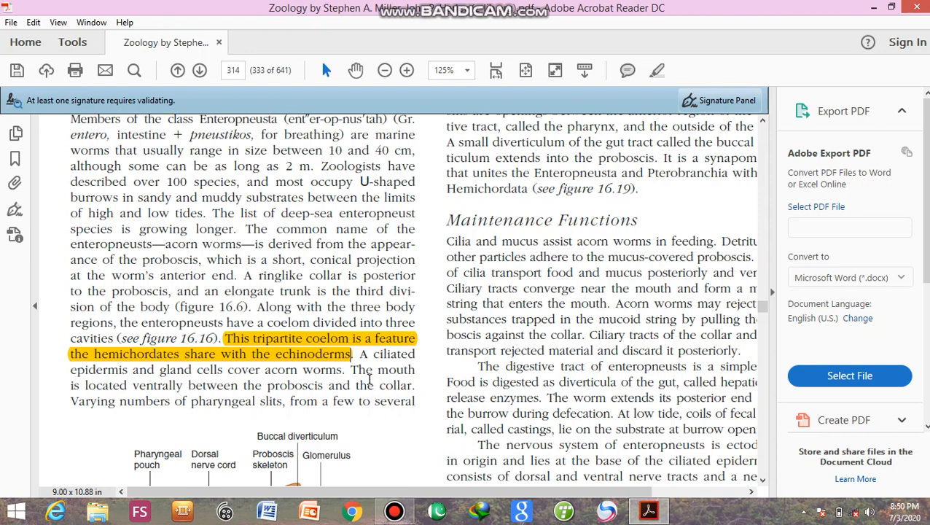
mouse_move(367, 382)
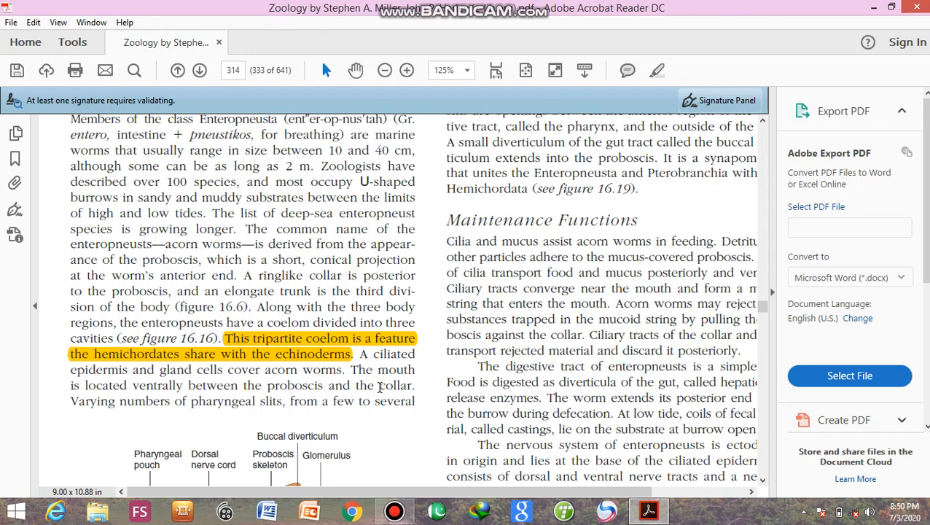
mouse_move(377, 385)
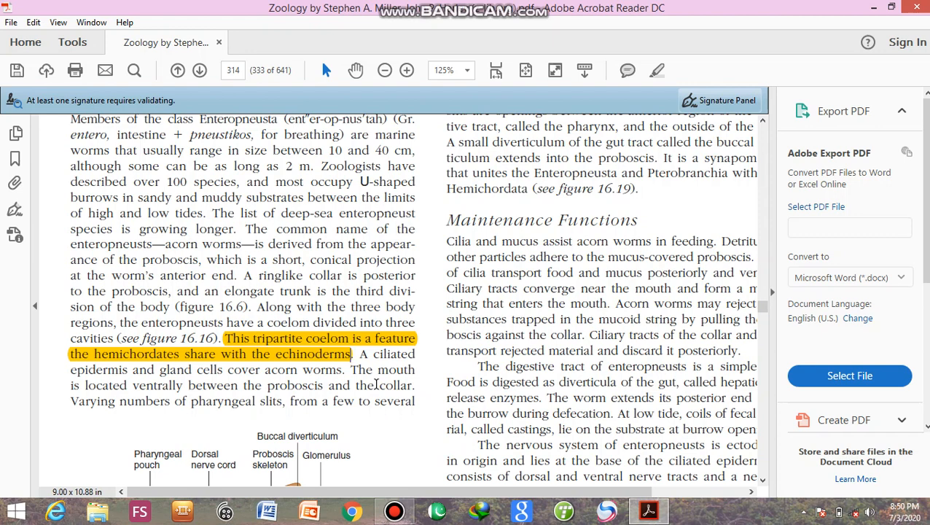
mouse_move(335, 402)
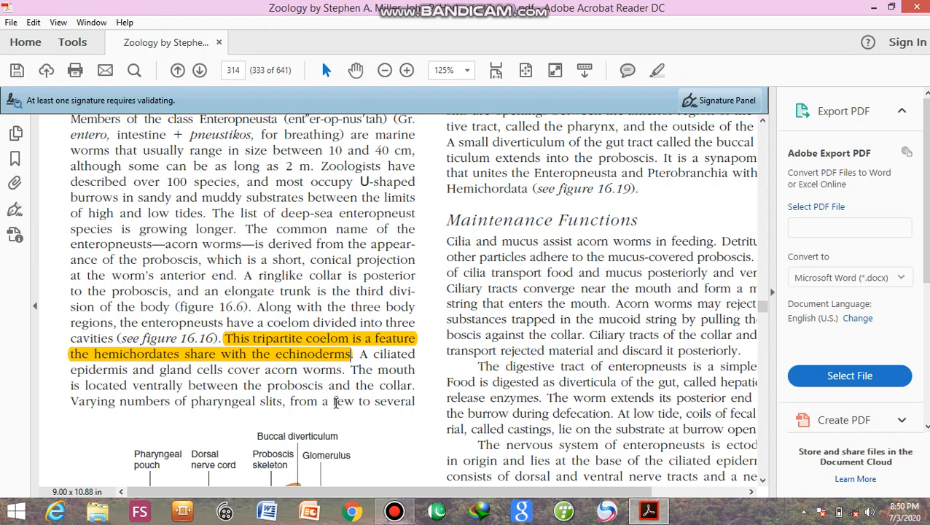
mouse_move(286, 416)
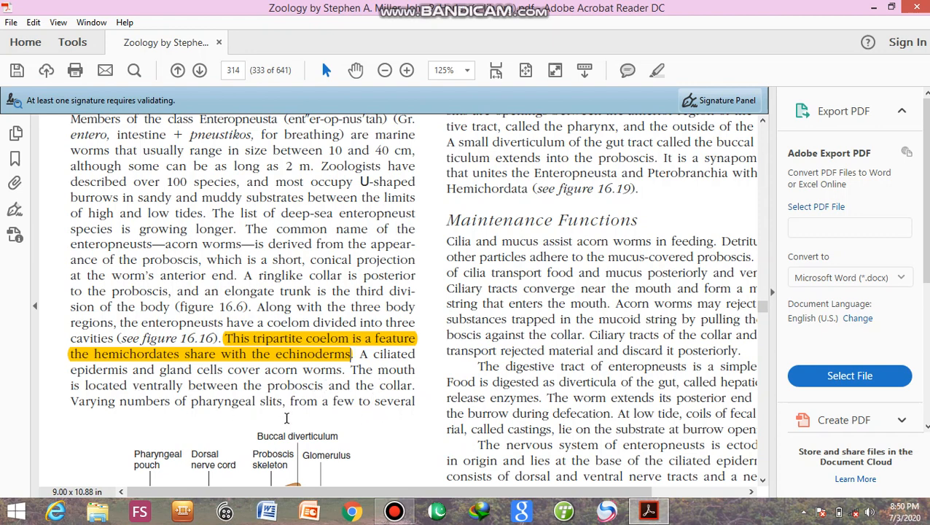
mouse_move(766, 408)
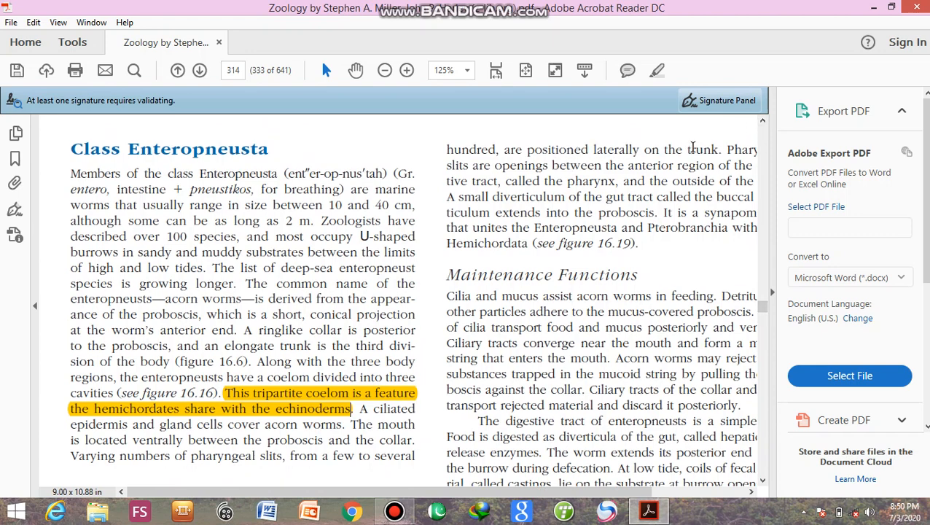
mouse_move(761, 496)
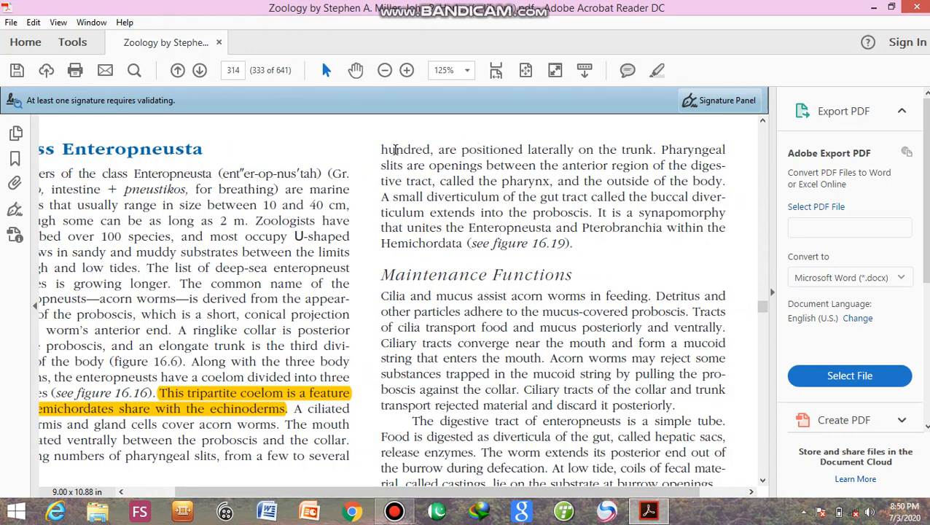
mouse_move(382, 197)
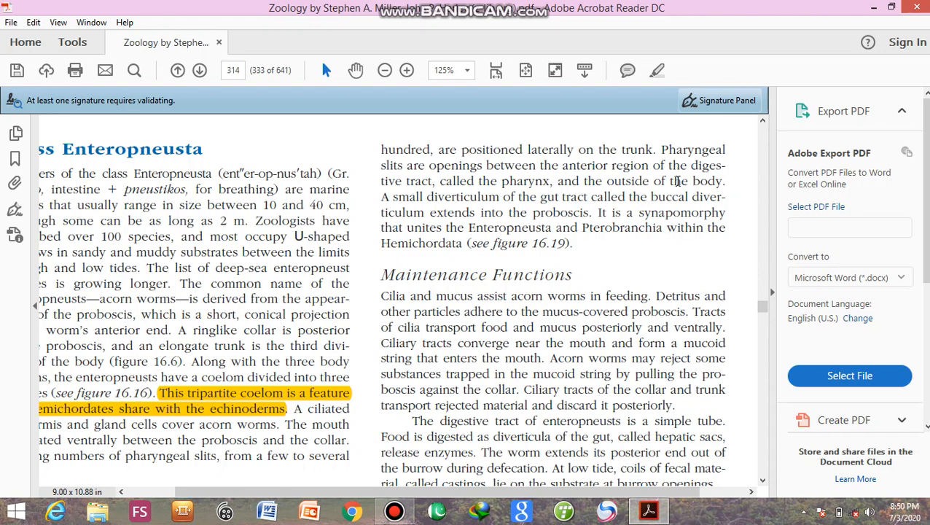
mouse_move(591, 156)
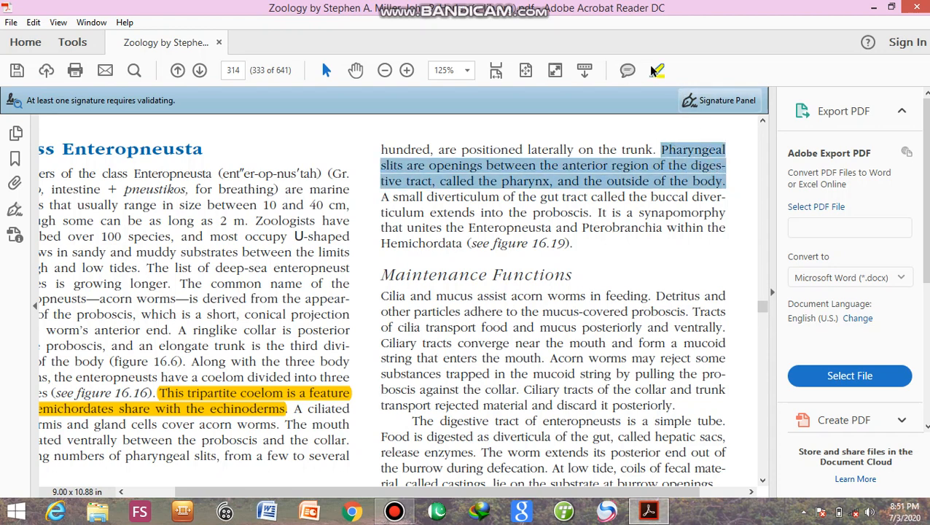
Apply a yellow highlight to the selected pharyngeal slits definition sentence.
left_click(656, 70)
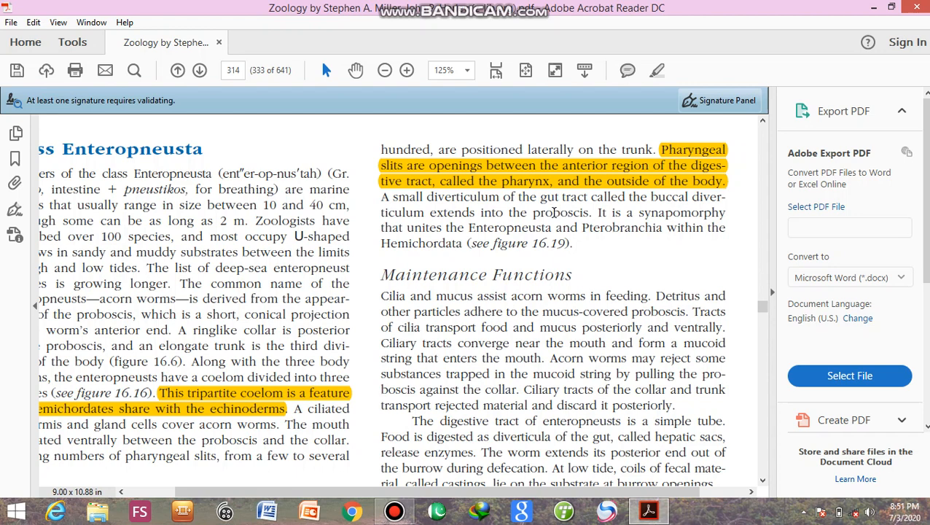
mouse_move(669, 197)
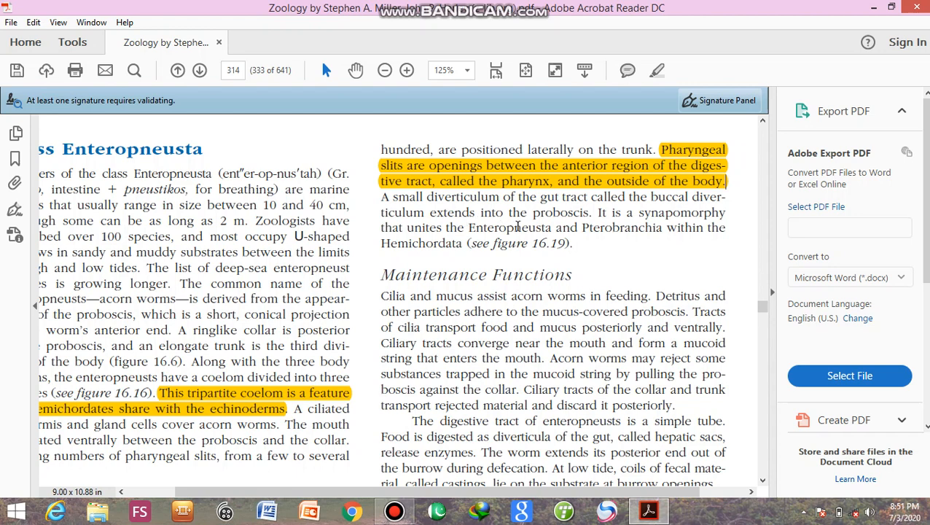
mouse_move(653, 221)
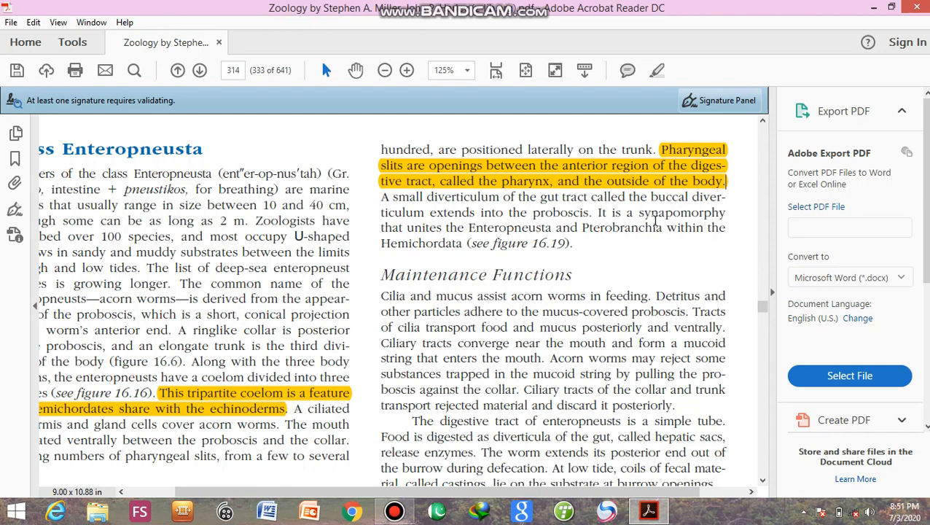
mouse_move(525, 245)
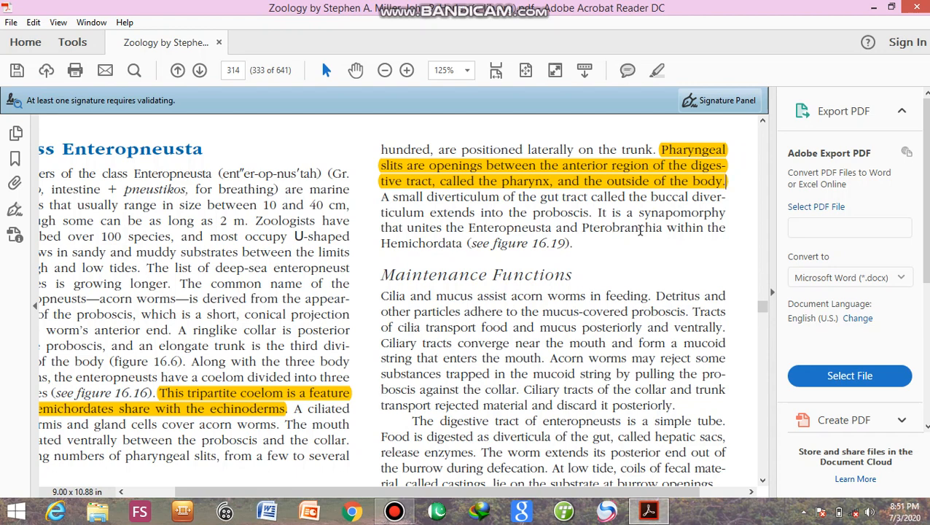
mouse_move(707, 386)
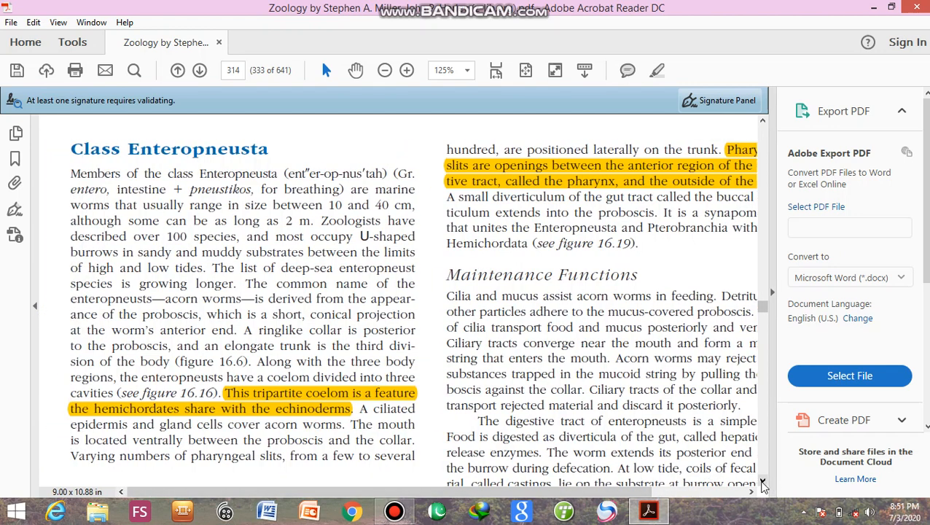
Scroll down until Figure 16.16, the acorn worm longitudinal section, and its caption are visible.
scroll("down", 3)
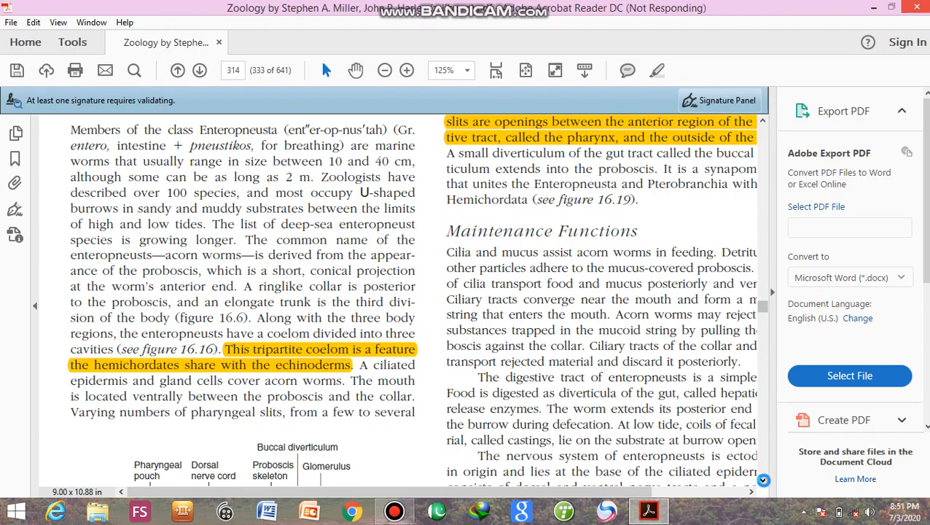
scroll("down", 3)
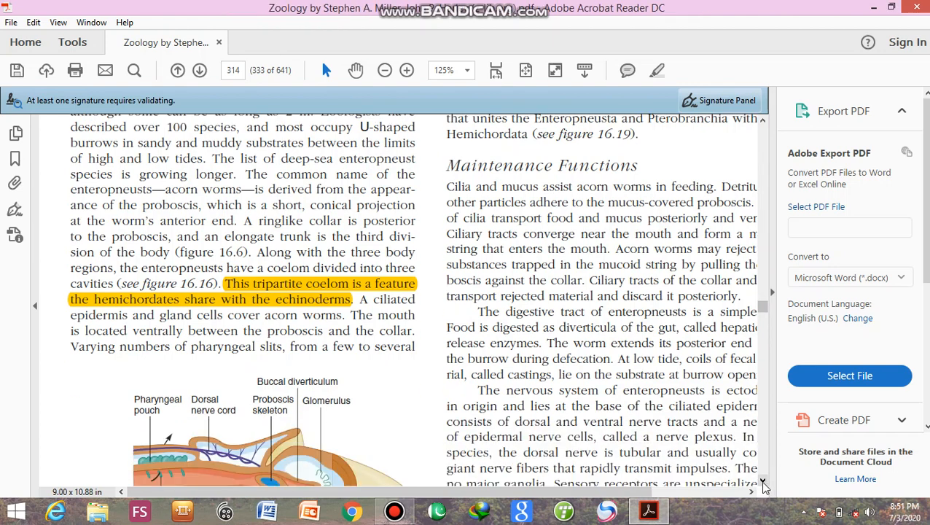
scroll("down", 3)
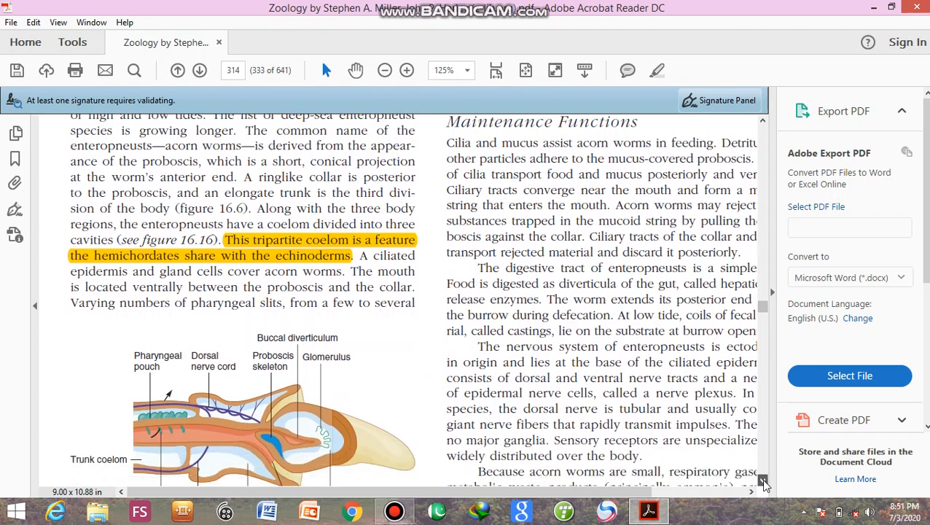
scroll("down", 3)
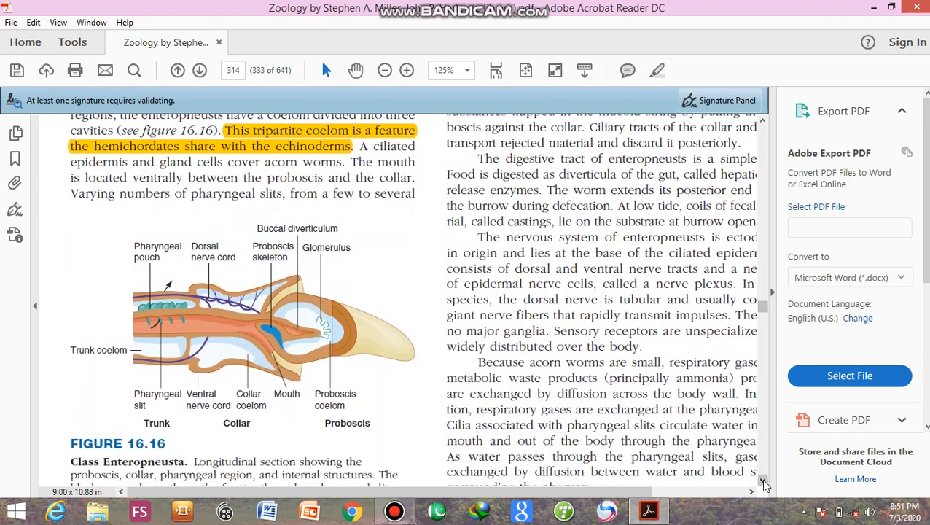
scroll("down", 3)
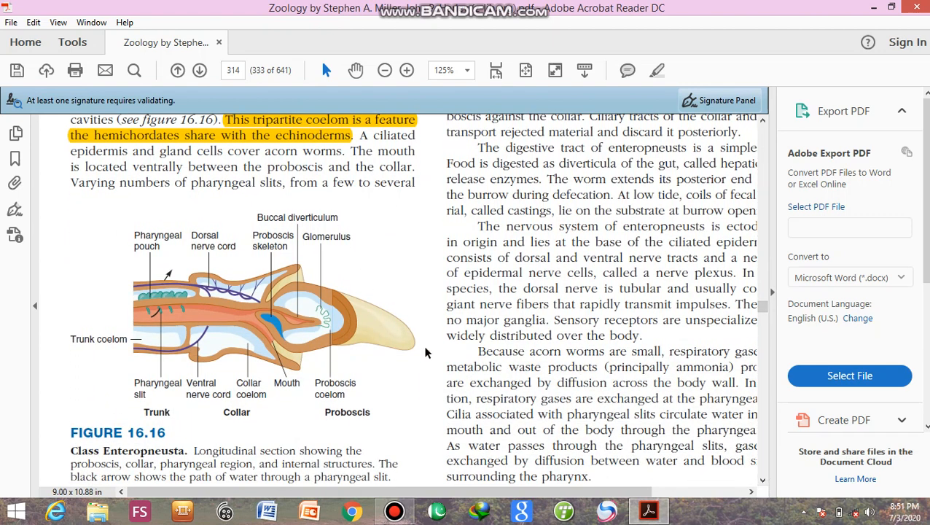
mouse_move(361, 309)
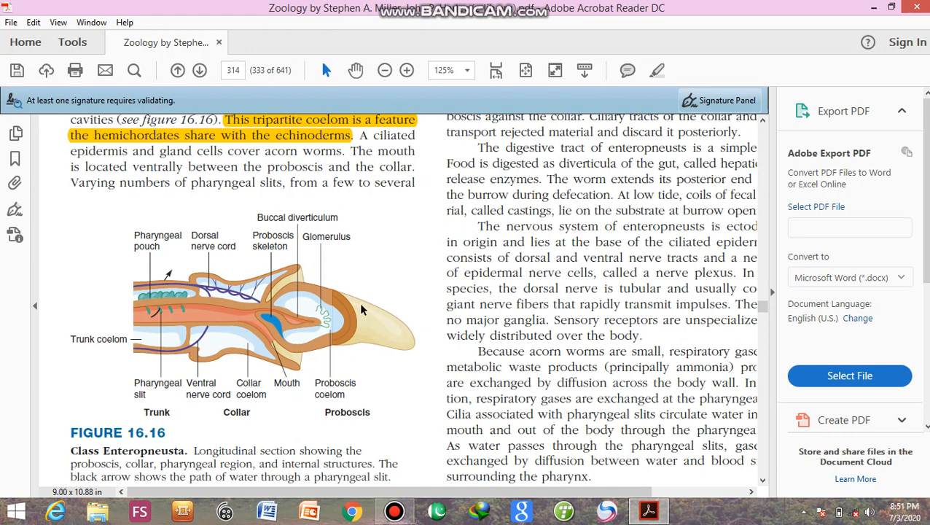
mouse_move(283, 283)
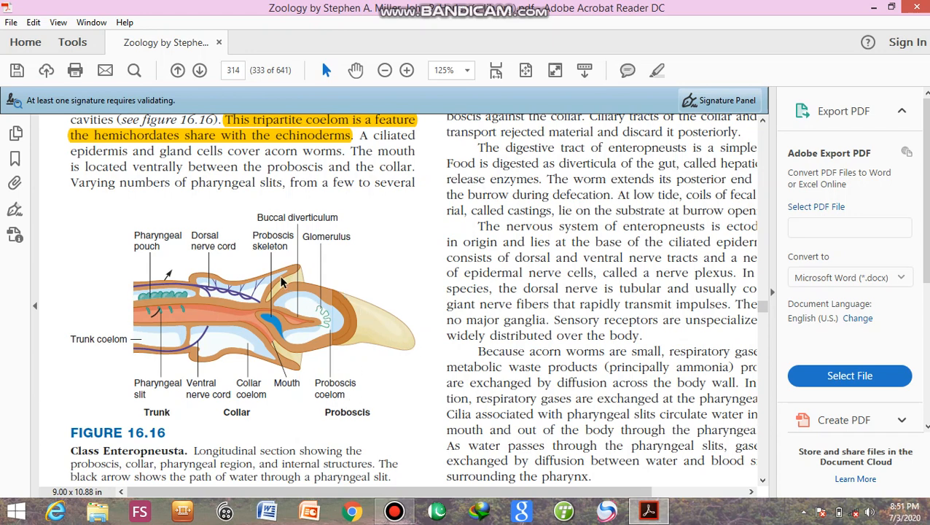
mouse_move(347, 415)
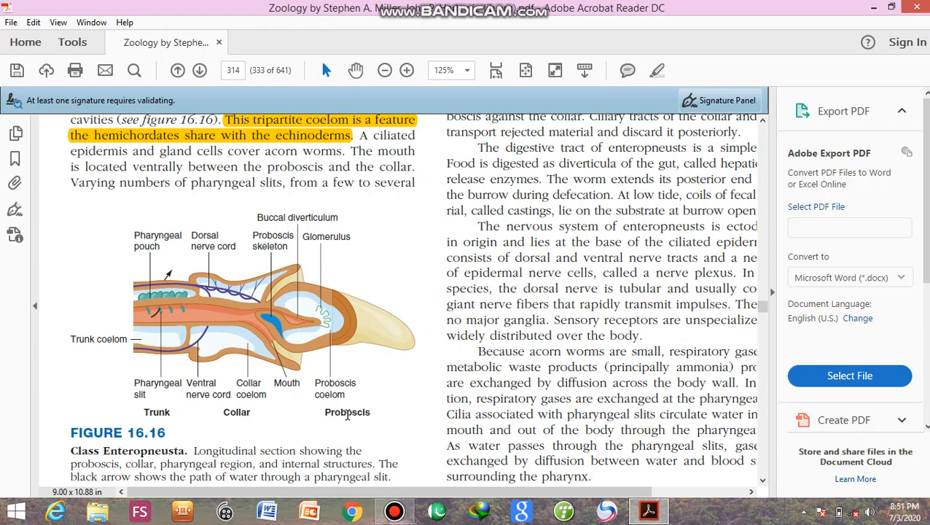
mouse_move(239, 411)
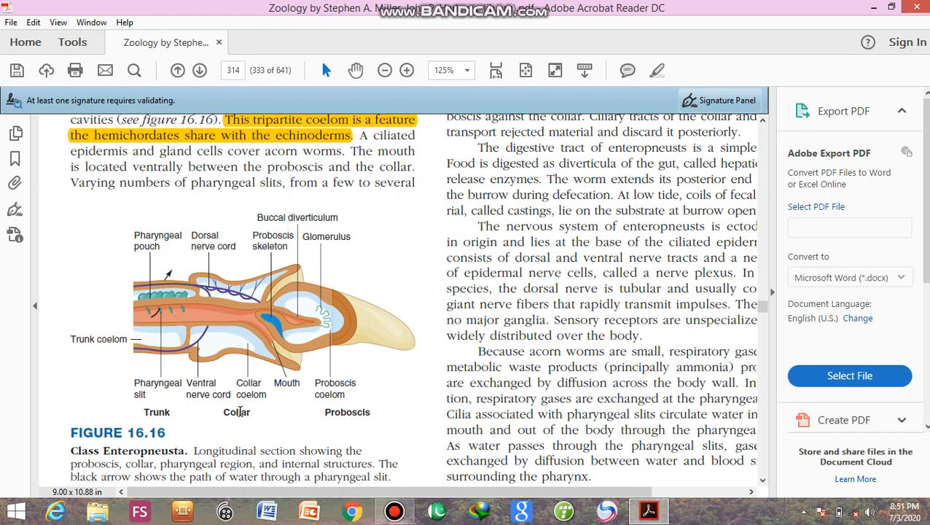
mouse_move(153, 410)
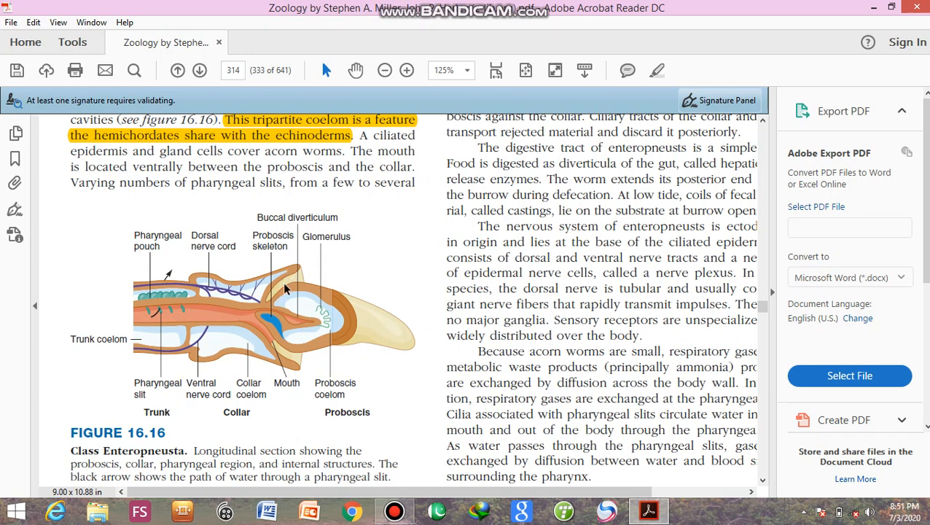
mouse_move(221, 275)
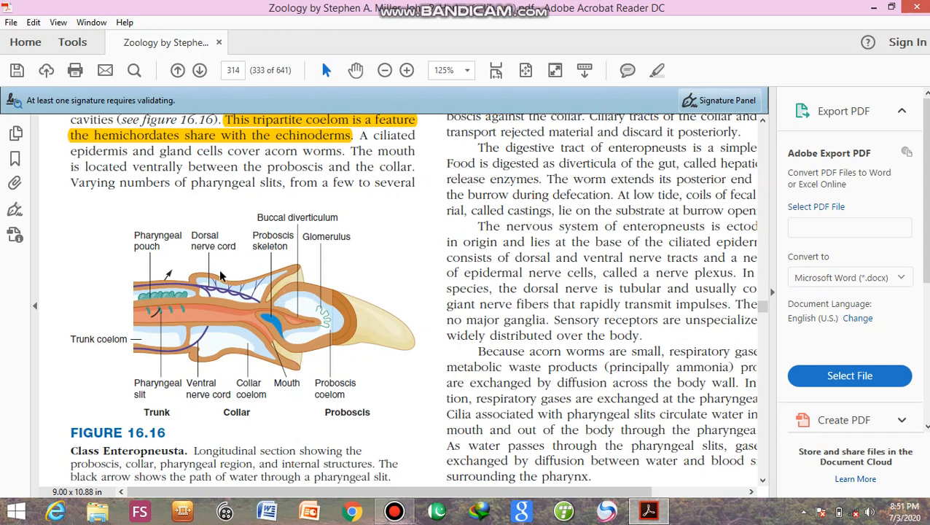
mouse_move(297, 285)
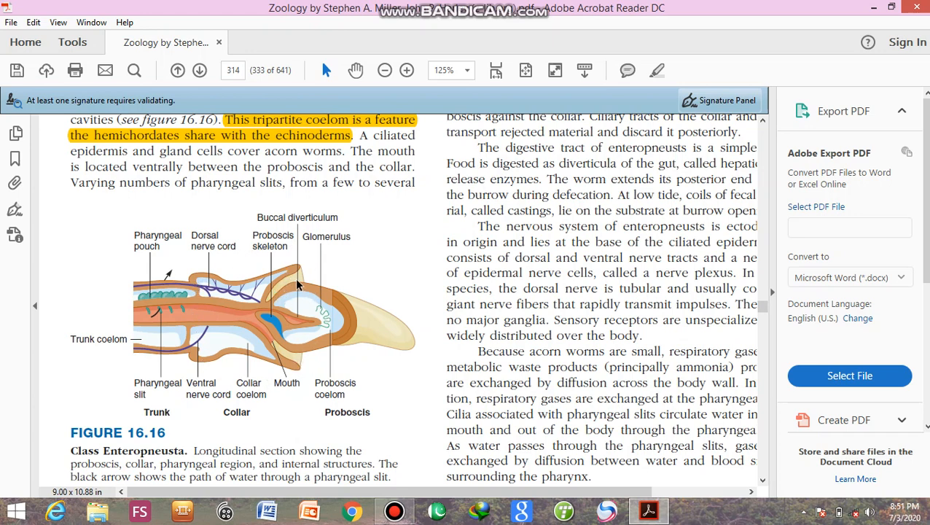
mouse_move(136, 368)
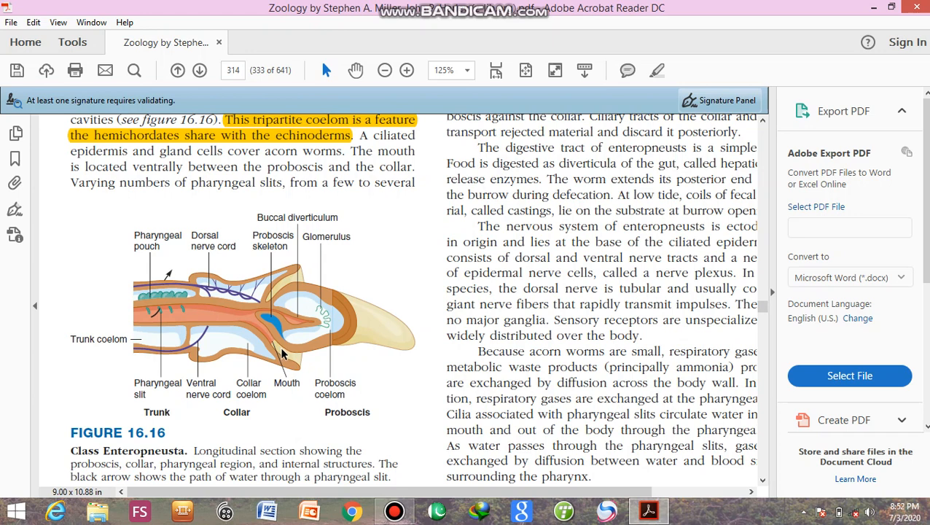
mouse_move(280, 352)
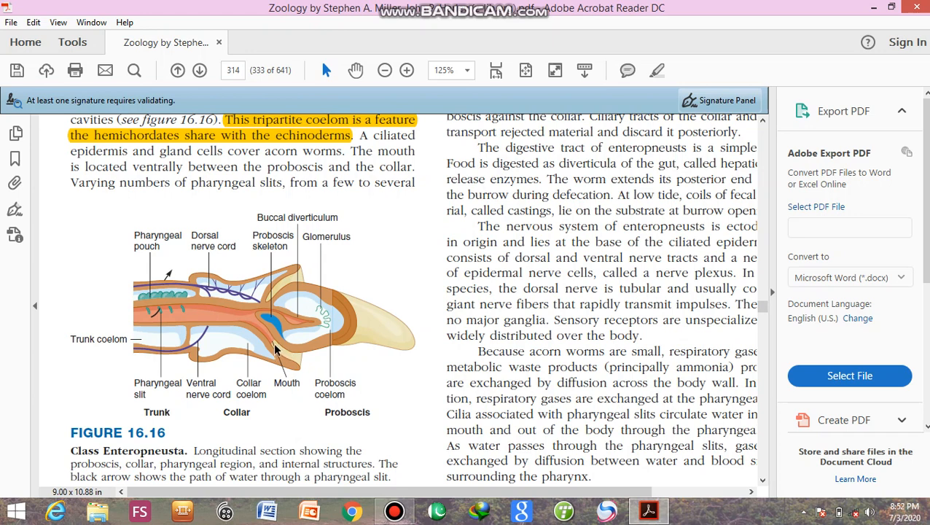
mouse_move(280, 272)
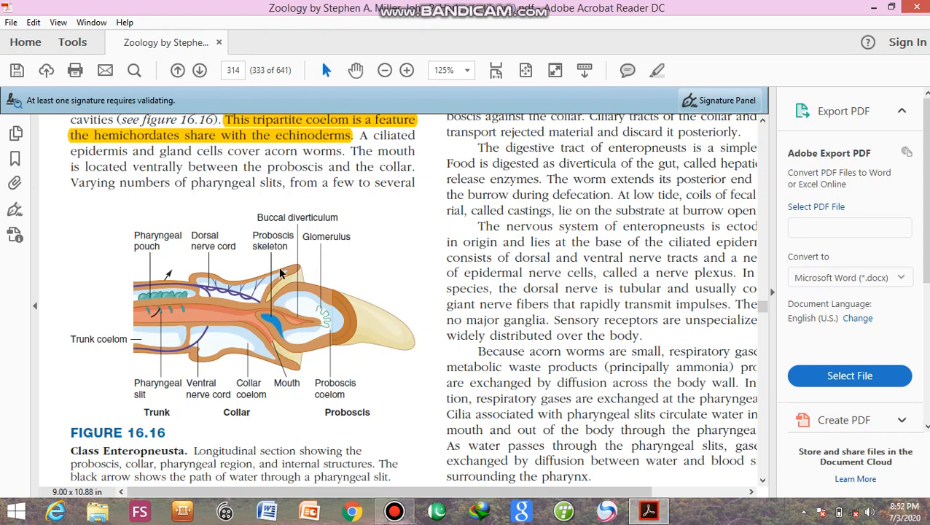
mouse_move(341, 345)
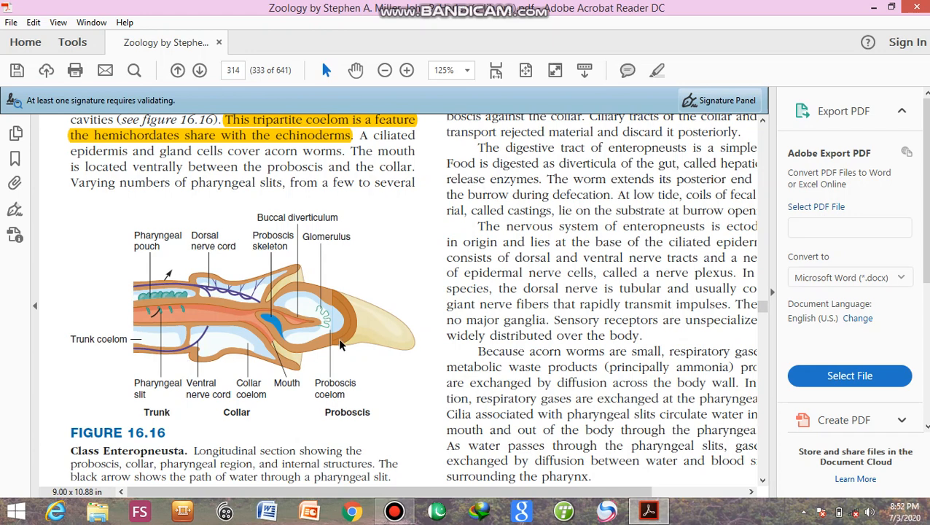
mouse_move(290, 362)
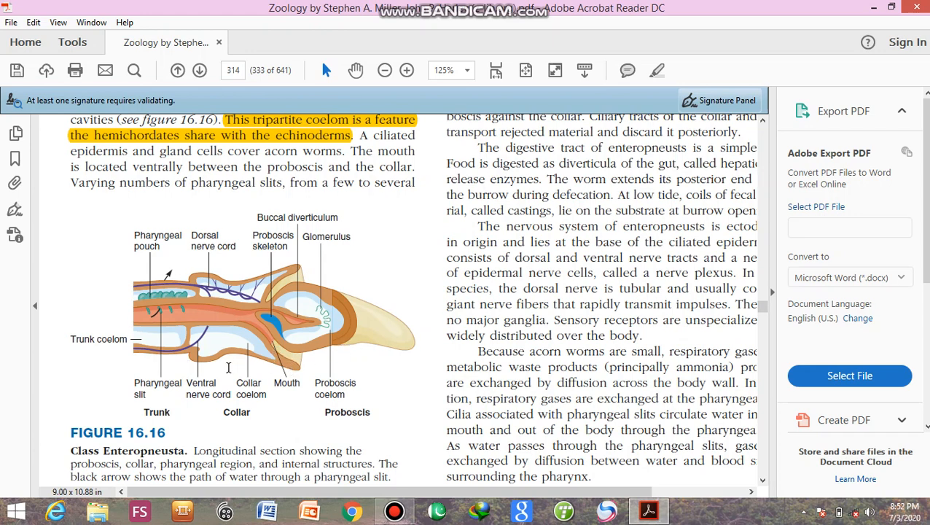
mouse_move(274, 340)
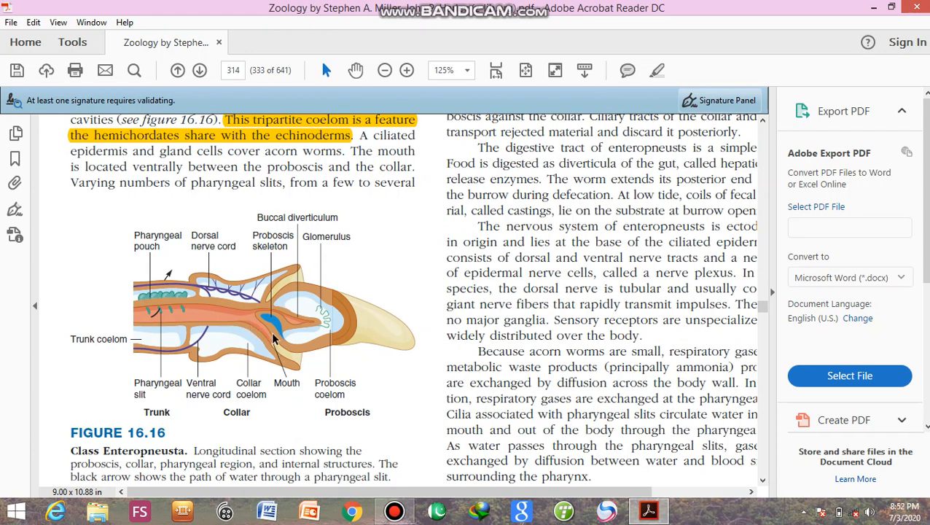
mouse_move(260, 334)
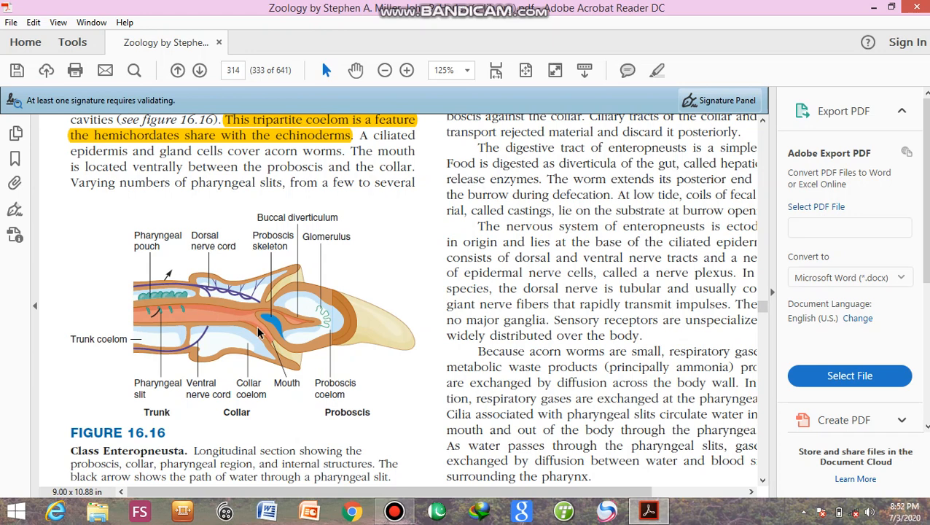
mouse_move(250, 332)
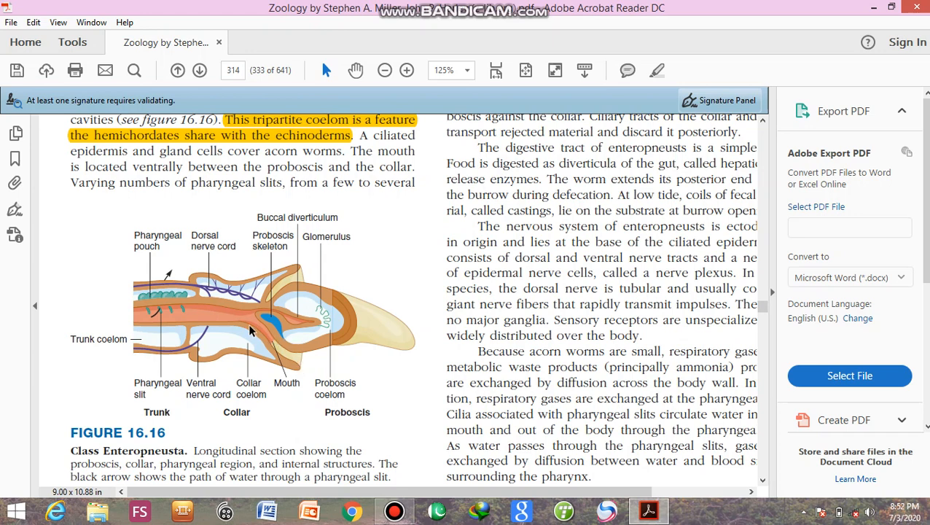
mouse_move(152, 312)
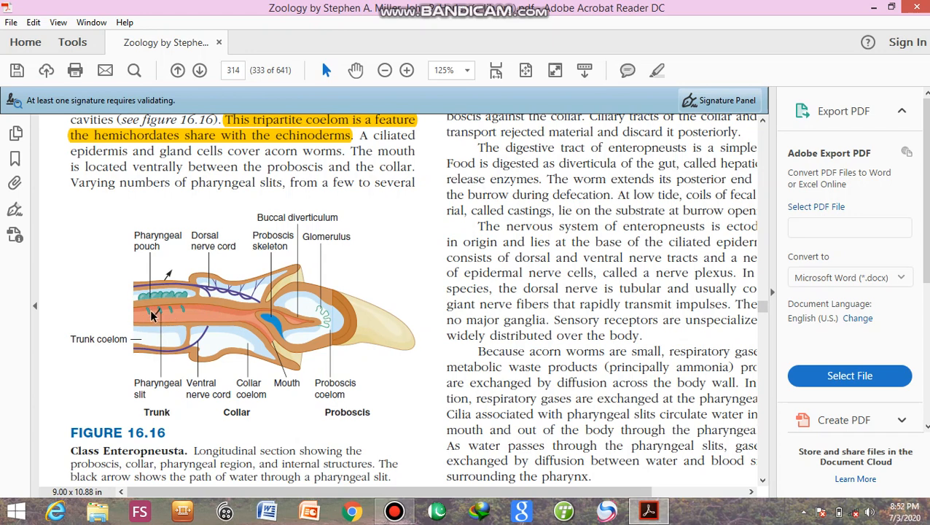
mouse_move(164, 313)
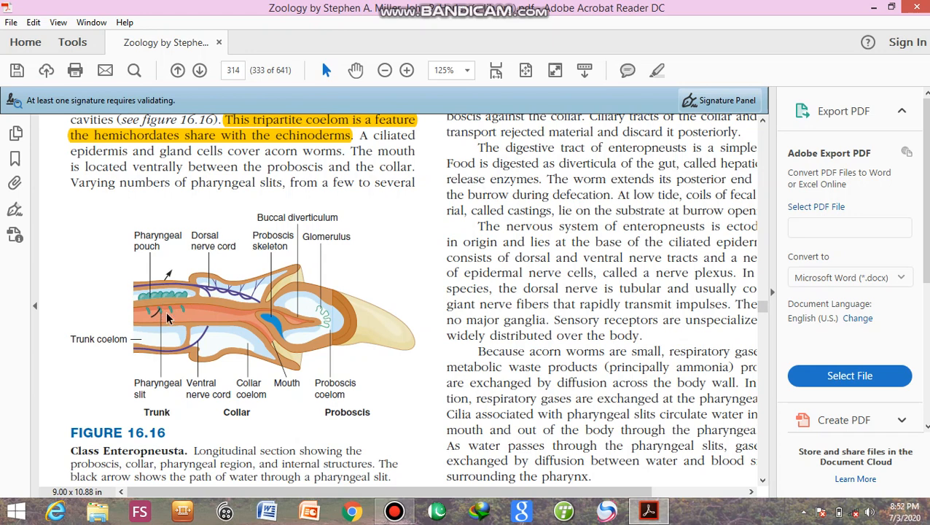
mouse_move(155, 320)
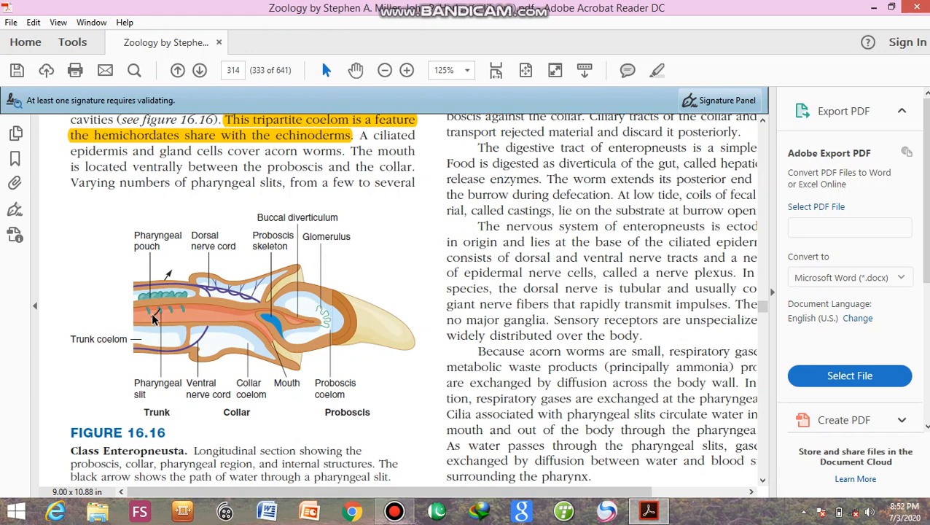
mouse_move(173, 304)
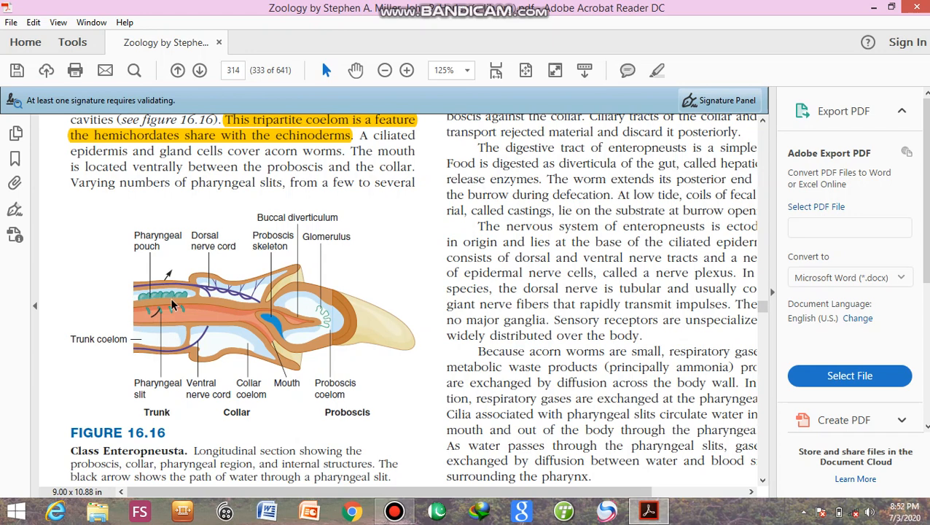
mouse_move(787, 269)
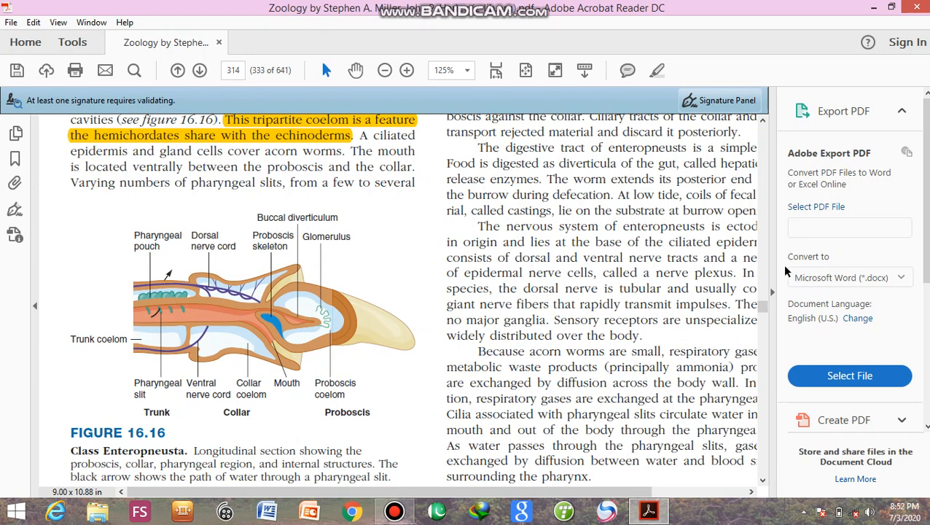